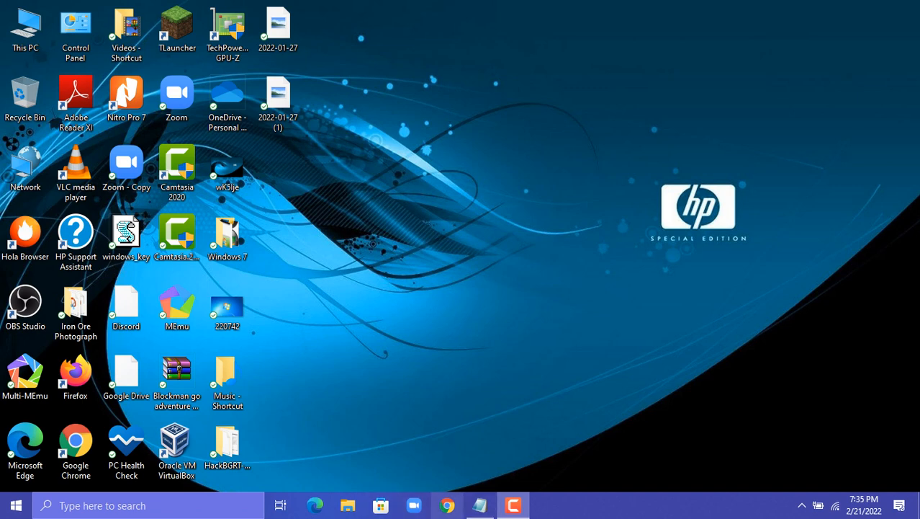
Bring up the Notepad note and select the Windows 7 icons link.
{"action": "left_click", "coordinate": [447, 504]}
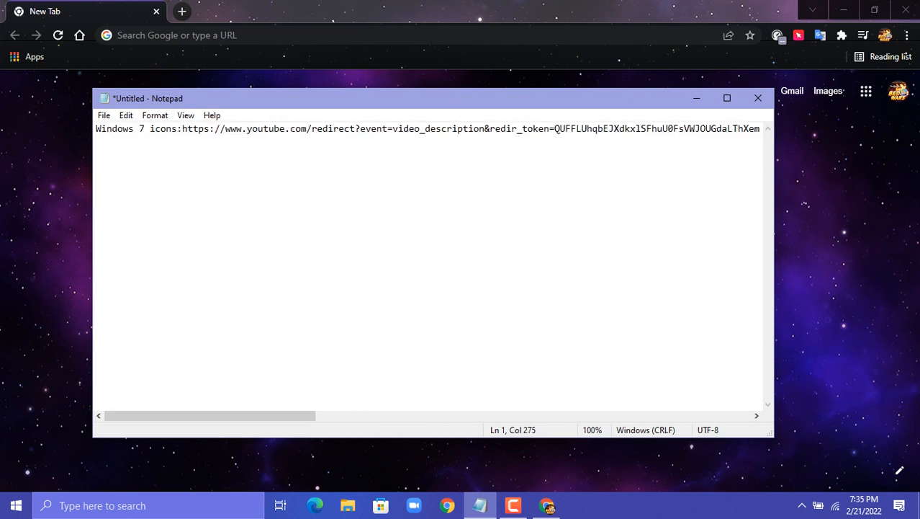
{"action": "left_click_drag", "start_coordinate": [182, 129], "coordinate": [393, 128]}
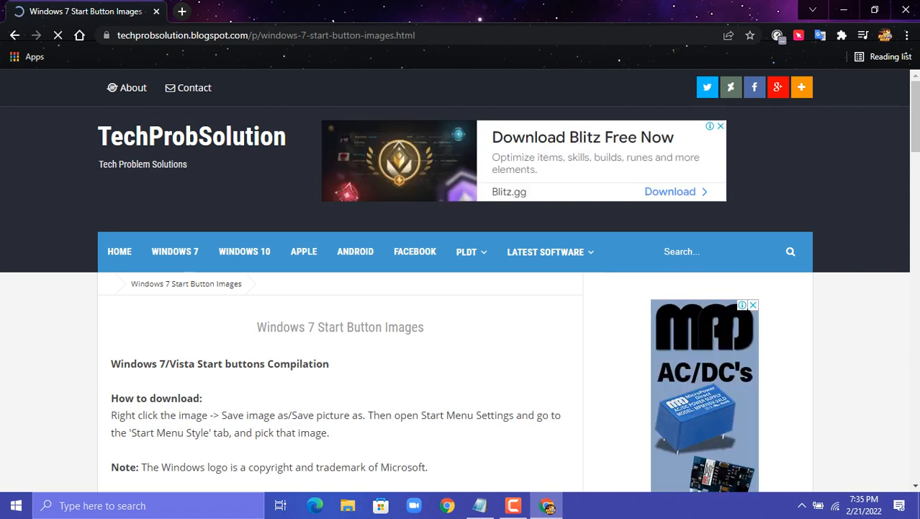
Scroll down the Start Button Images page and open the 'Windows 7 Buttons (Zip File)' link.
{"action": "scroll", "scroll_direction": "down", "scroll_amount": 3}
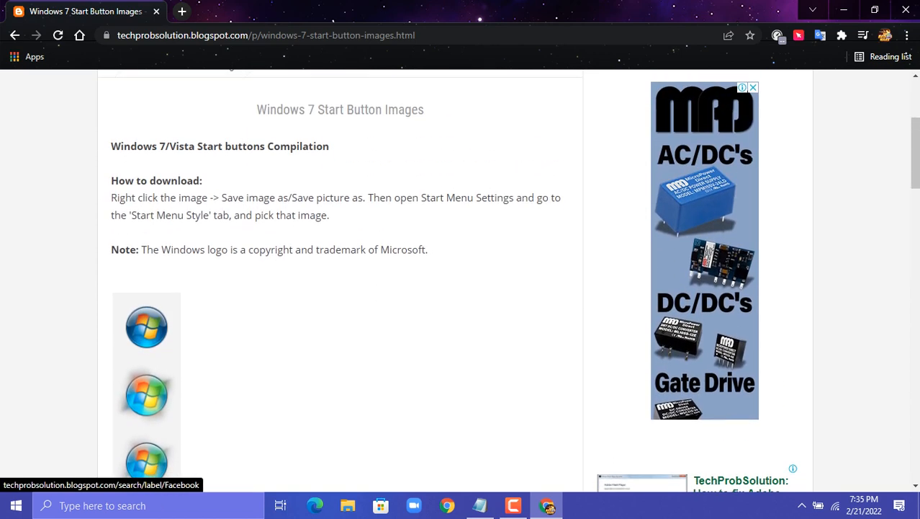
{"action": "scroll", "scroll_direction": "down", "scroll_amount": 3}
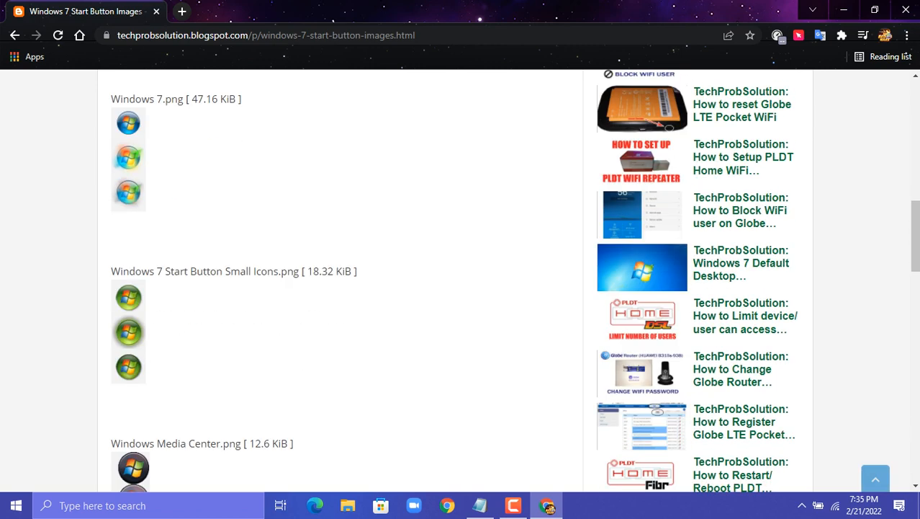
{"action": "scroll", "scroll_direction": "down", "scroll_amount": 3}
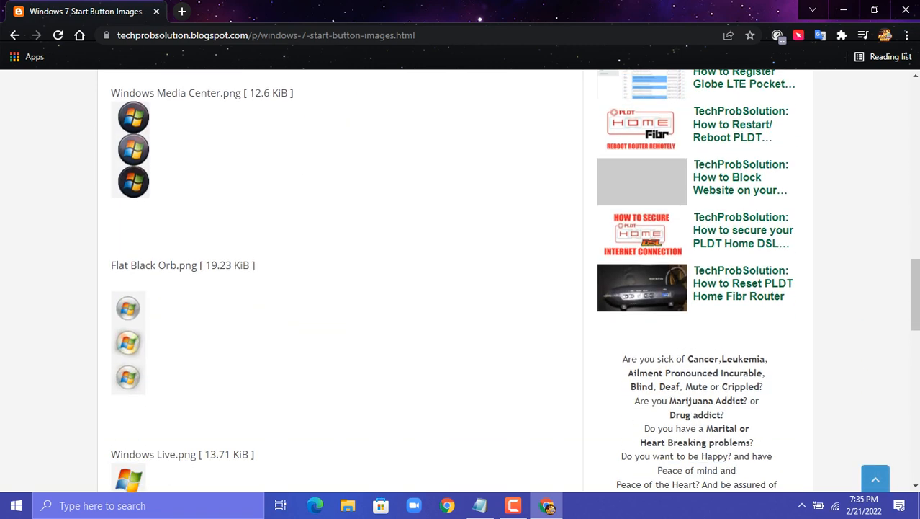
{"action": "scroll", "scroll_direction": "down", "scroll_amount": 3}
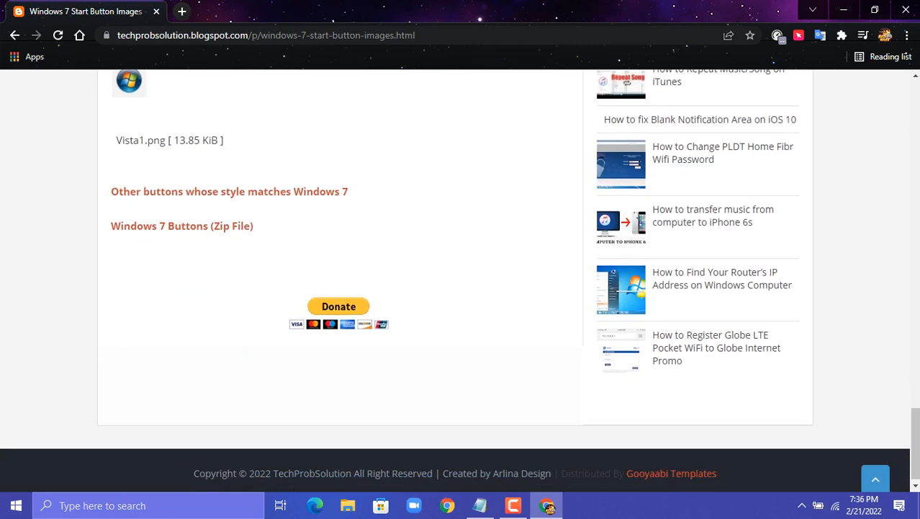
{"action": "scroll", "scroll_direction": "up", "scroll_amount": 3}
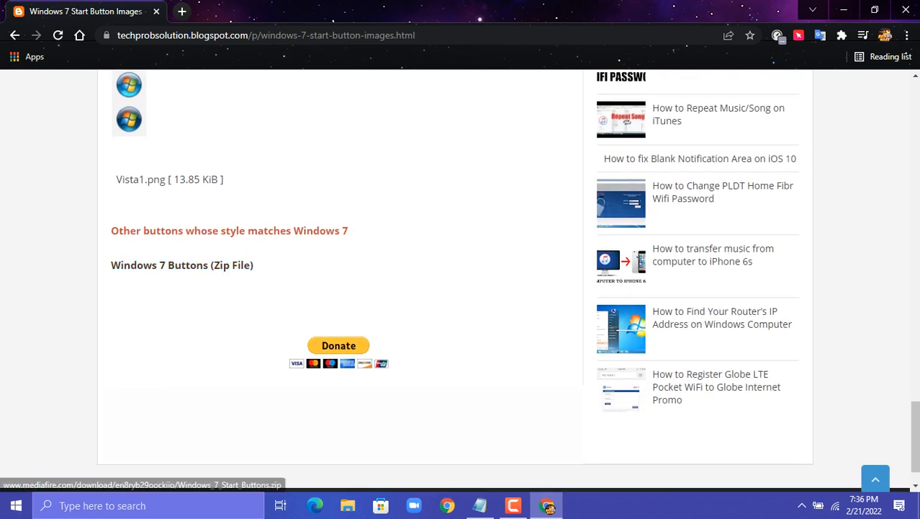
{"action": "left_click", "coordinate": [182, 265]}
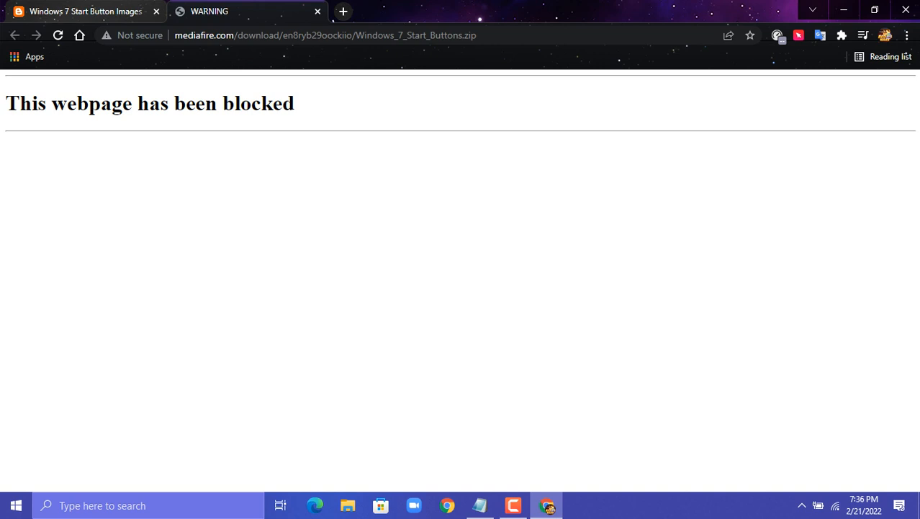
{"action": "left_click", "coordinate": [347, 10]}
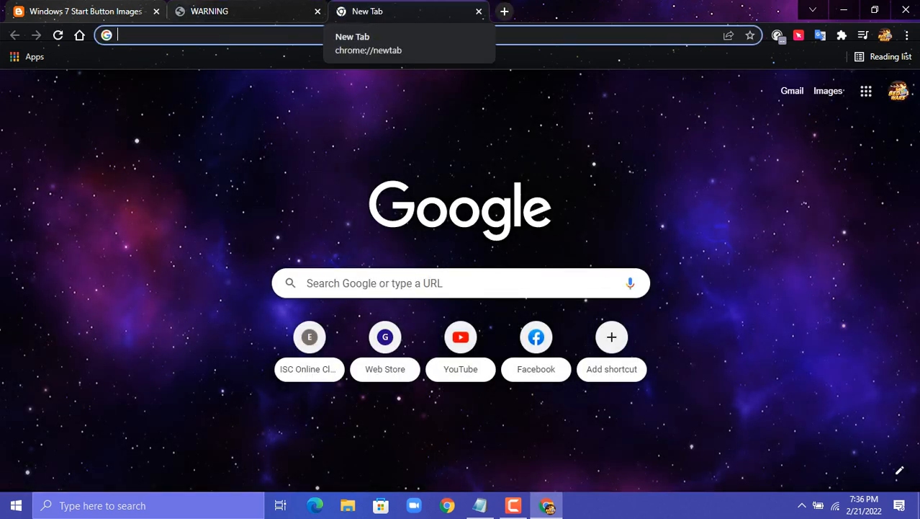
{"action": "type", "text": "proxysite.com"}
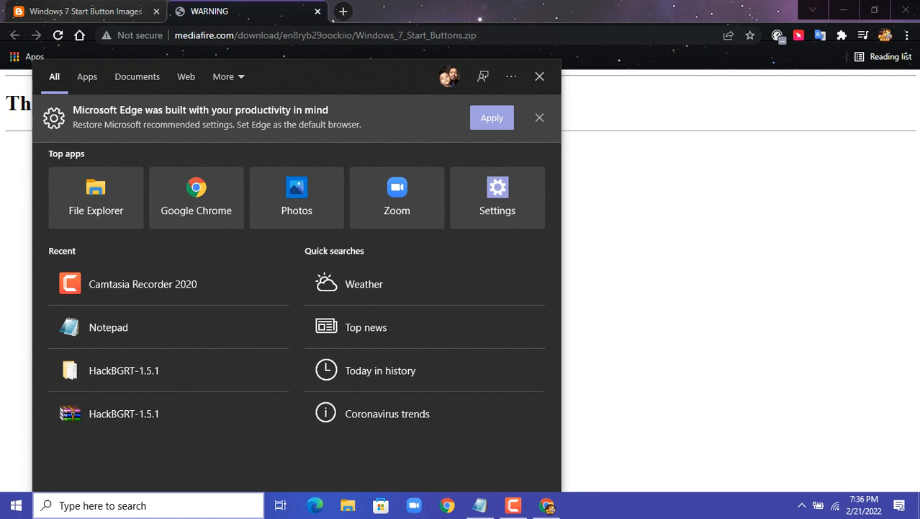
{"action": "type", "text": "h"}
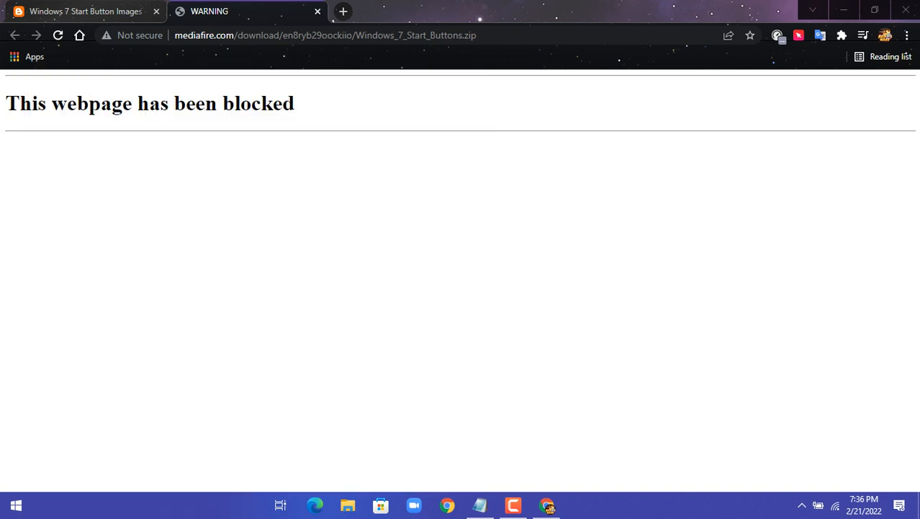
{"action": "left_click", "coordinate": [16, 505]}
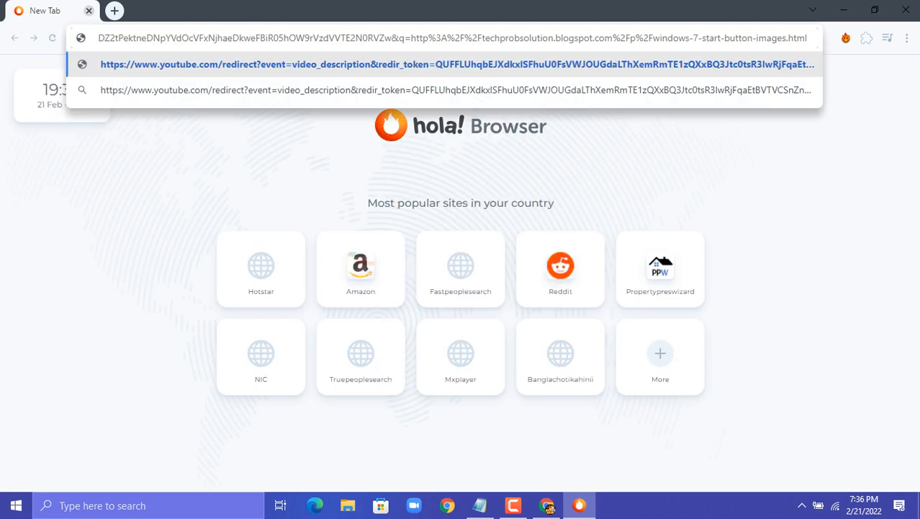
Copy the blocked MediaFire zip address and load it in Hola Browser.
{"action": "left_click", "coordinate": [458, 63]}
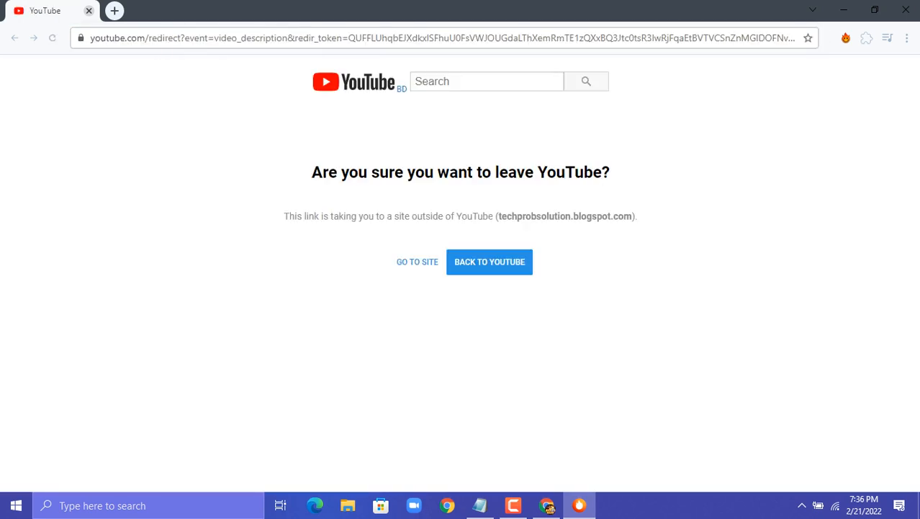
{"action": "mouse_move", "coordinate": [417, 261]}
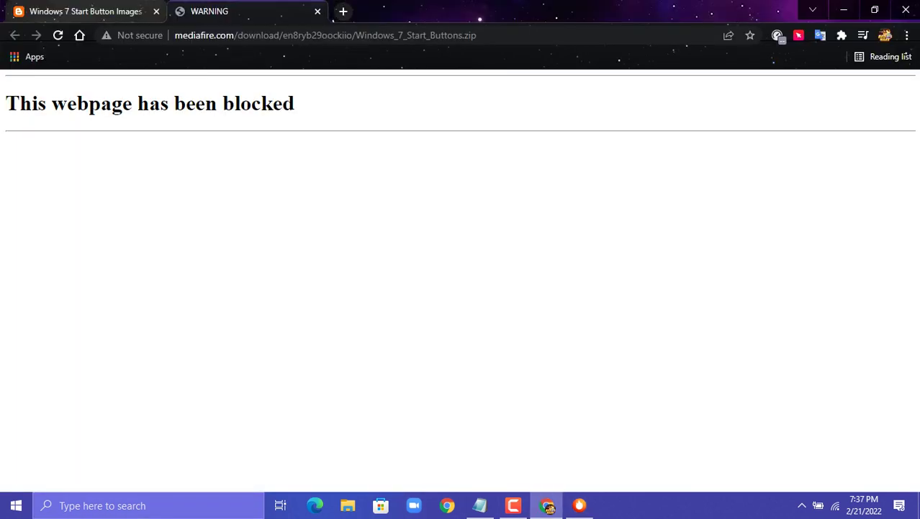
{"action": "left_click", "coordinate": [340, 35]}
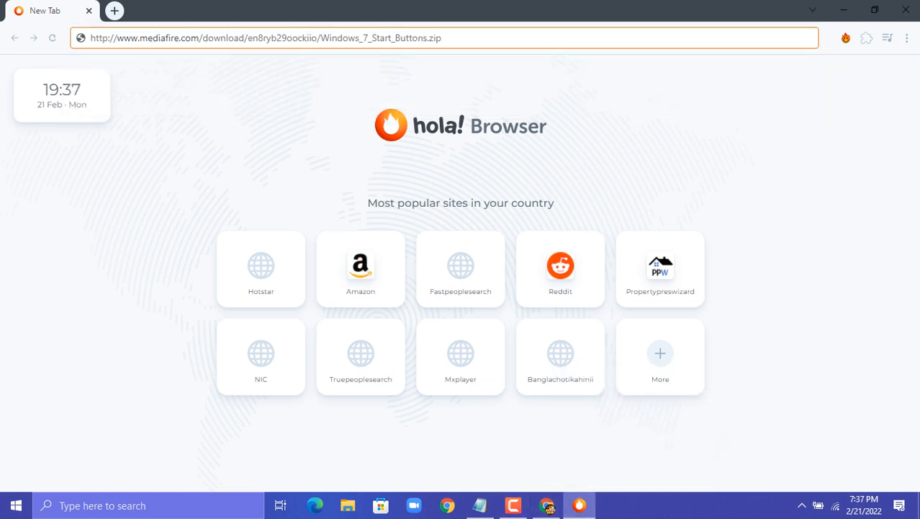
{"action": "left_click", "coordinate": [267, 39]}
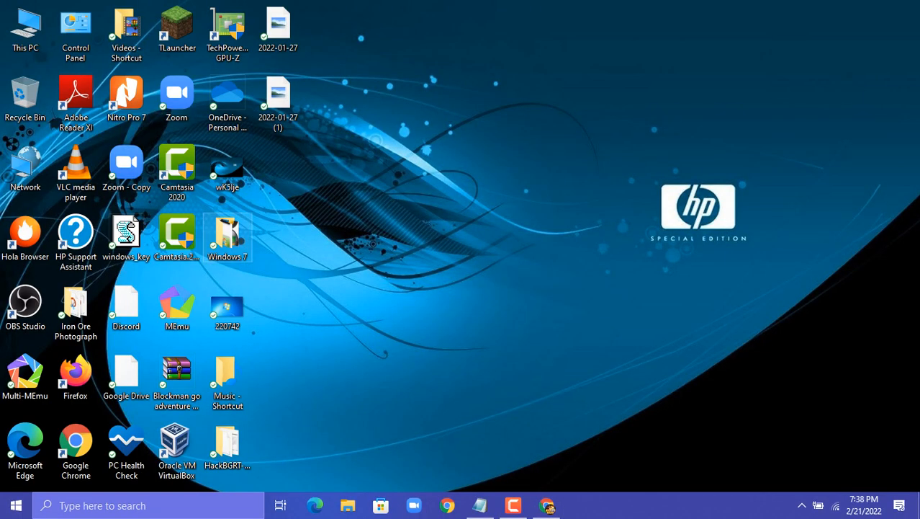
Move the Windows 7 folder to the desktop centre and open it to browse the orb images.
{"action": "left_click_drag", "start_coordinate": [227, 236], "coordinate": [430, 236]}
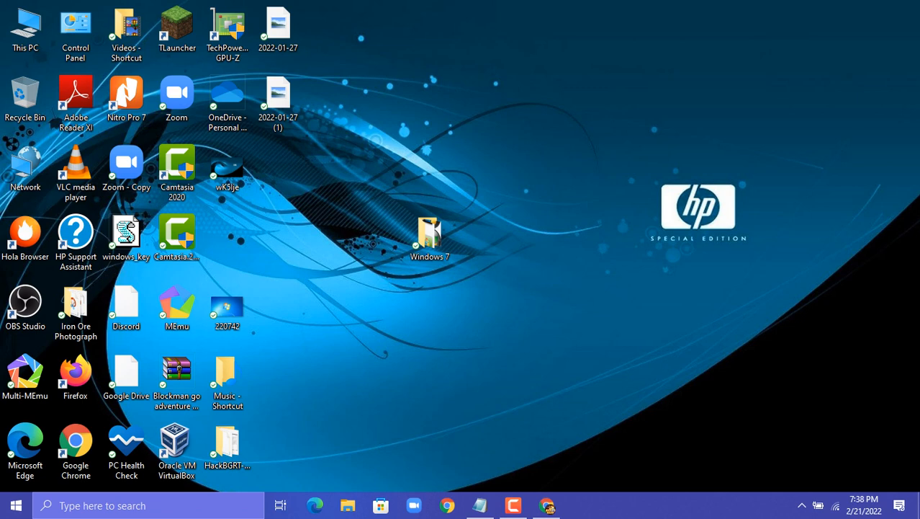
{"action": "left_click", "coordinate": [429, 234]}
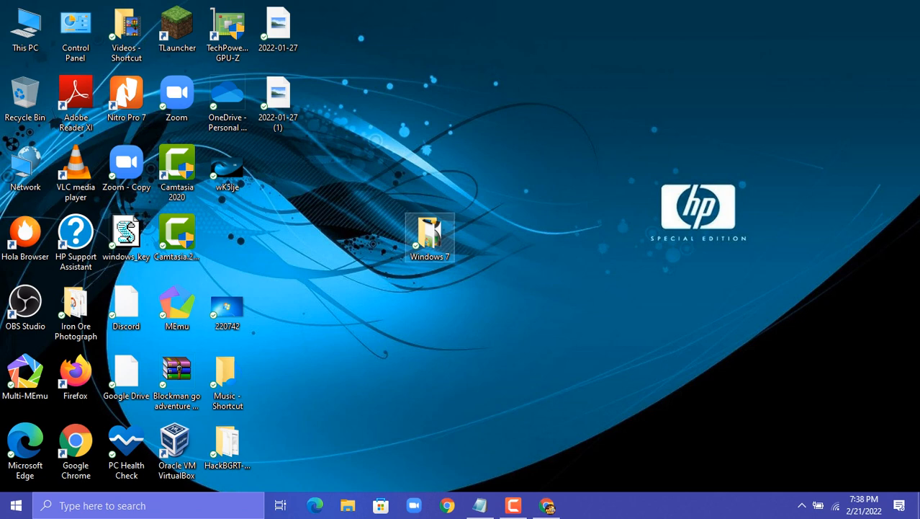
{"action": "mouse_move", "coordinate": [430, 236]}
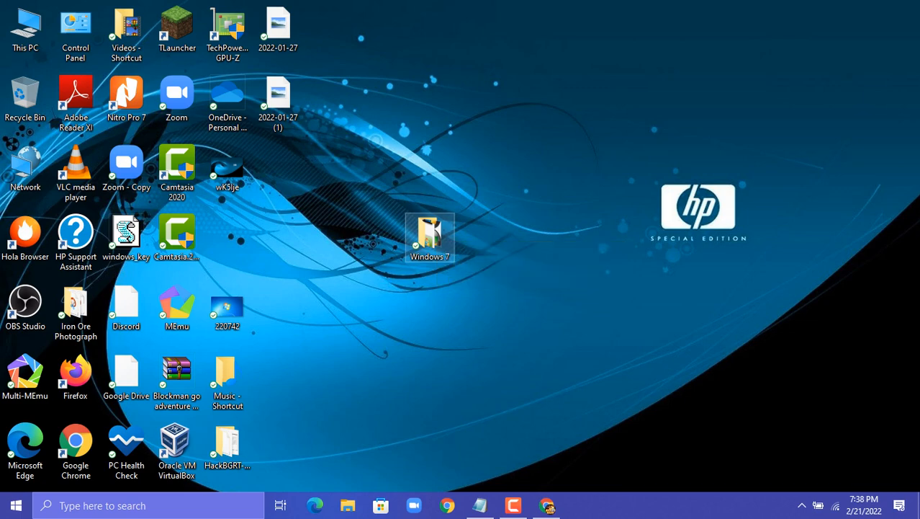
{"action": "double_click", "coordinate": [430, 237]}
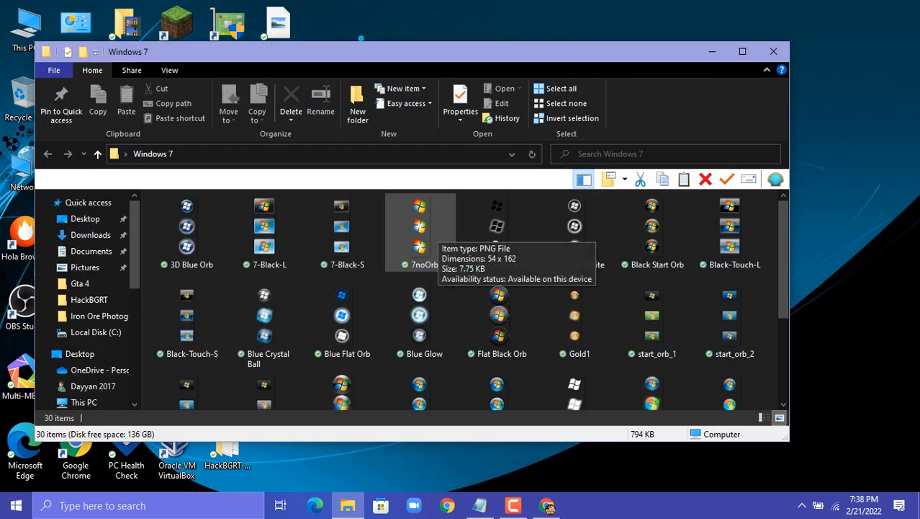
{"action": "scroll", "scroll_direction": "down", "scroll_amount": 3}
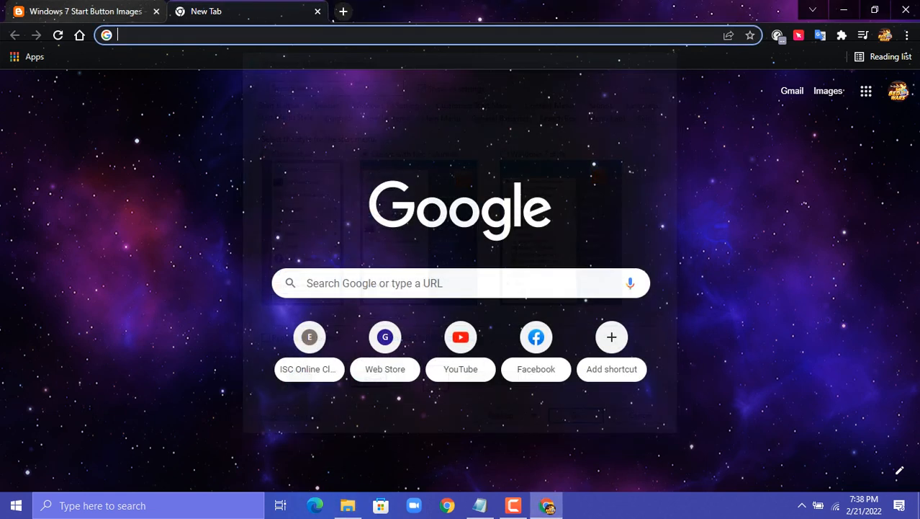
Search 'classic shell download' and follow Downloads to the Classic Shell 4.3.1 (English) link.
{"action": "type", "text": "v"}
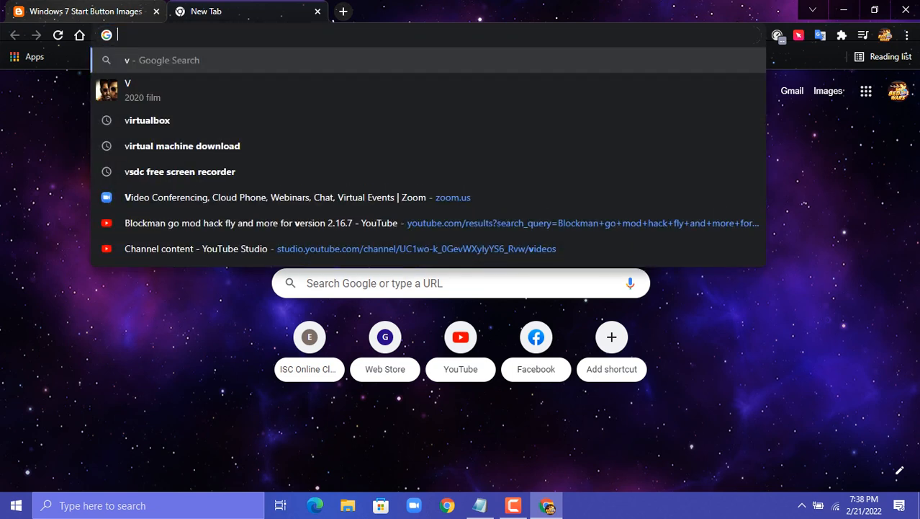
{"action": "type", "text": "classic"}
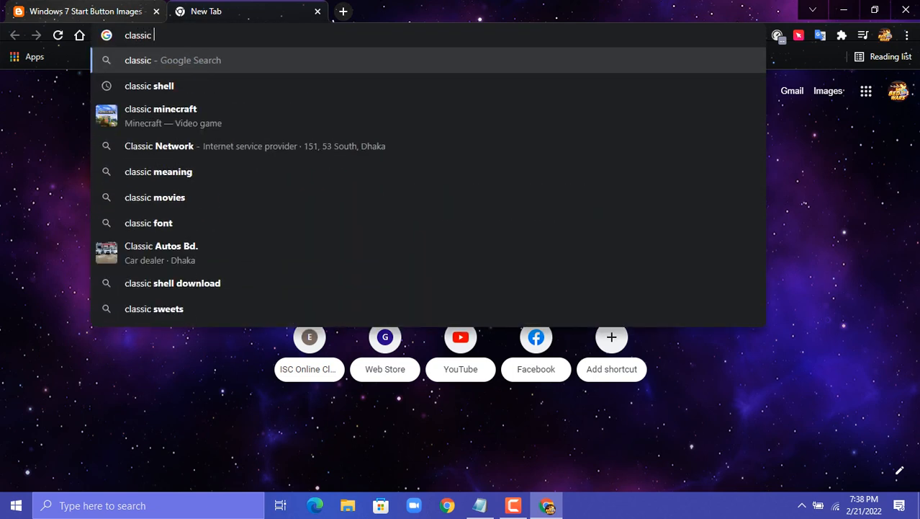
{"action": "type", "text": "shee"}
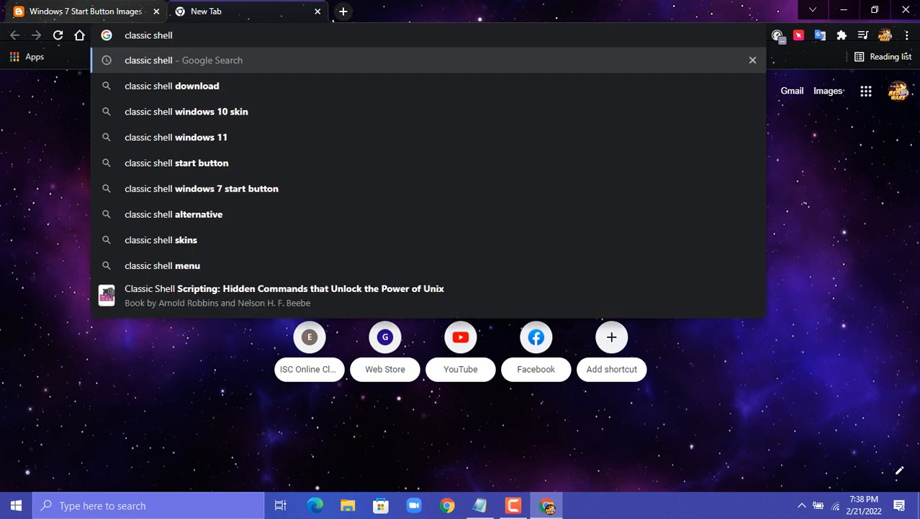
{"action": "left_click", "coordinate": [171, 86]}
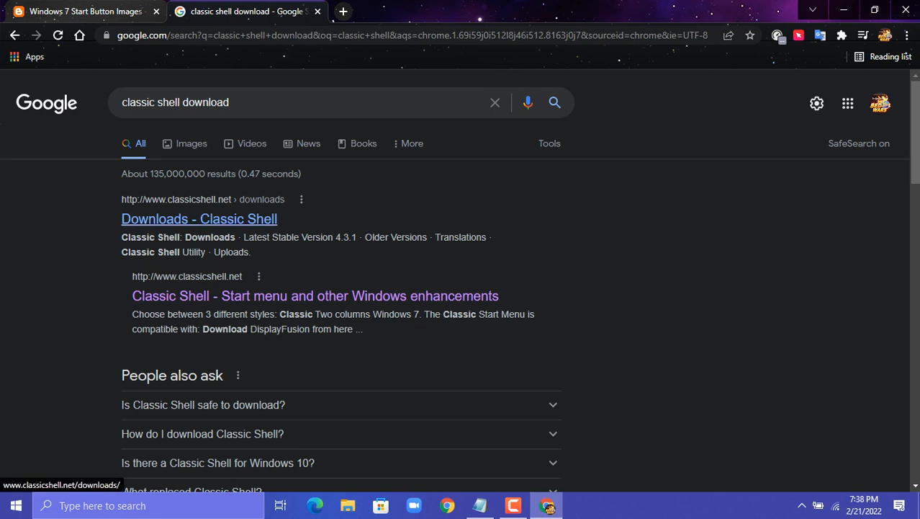
{"action": "left_click", "coordinate": [198, 218]}
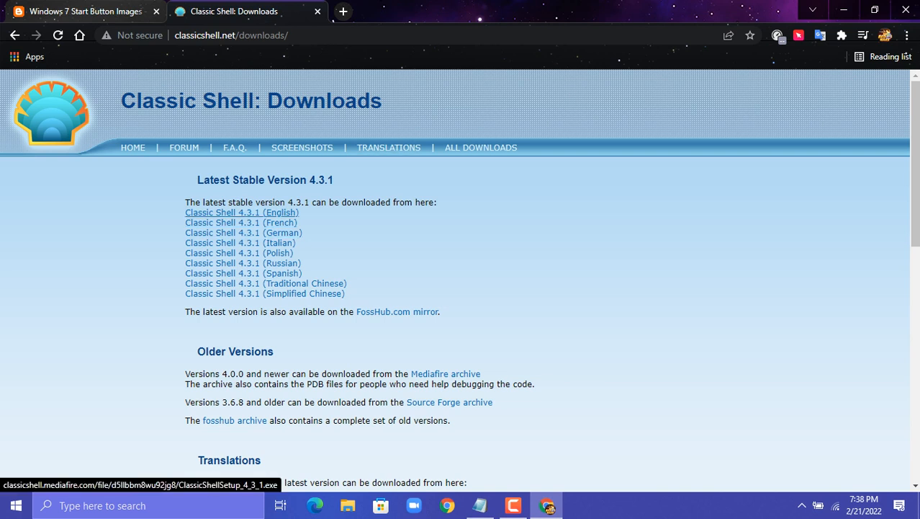
{"action": "left_click", "coordinate": [242, 211]}
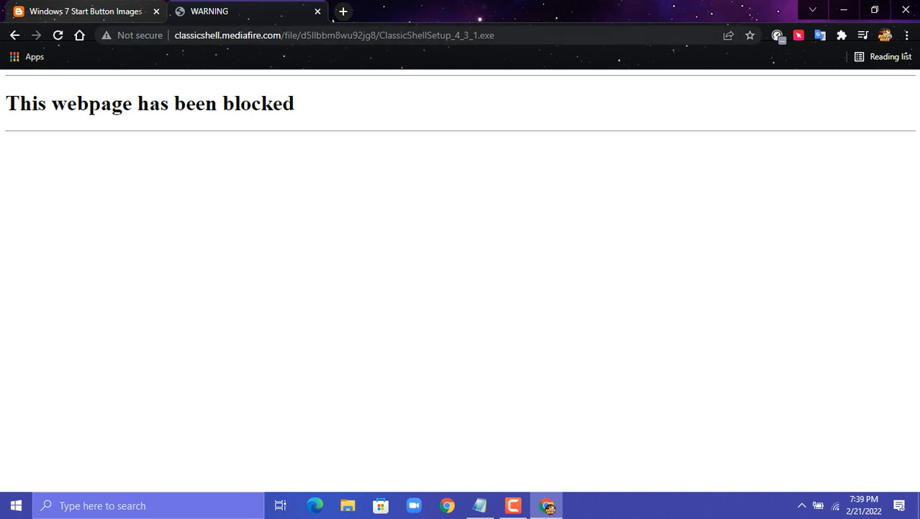
Load the blocked Classic Shell link in Hola and download ClassicShellSetup_4_3_1.exe.
{"action": "left_click", "coordinate": [335, 34]}
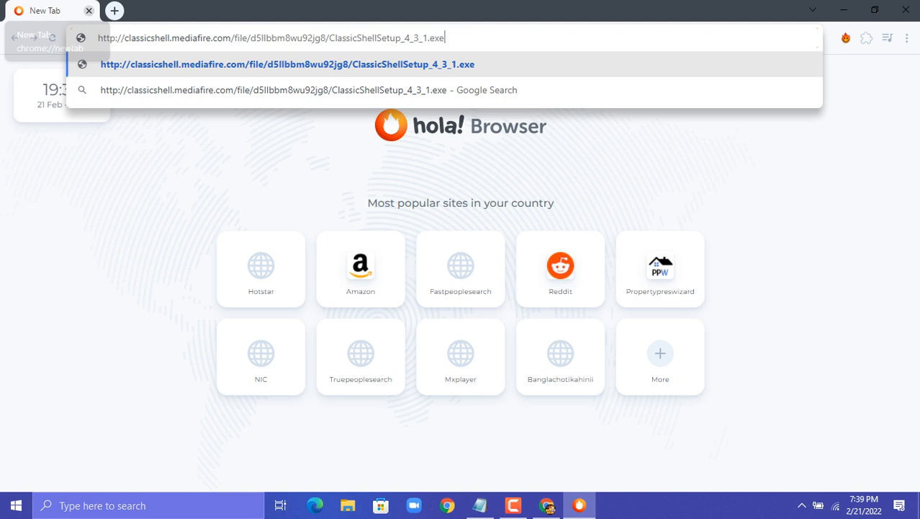
{"action": "key", "text": "Enter"}
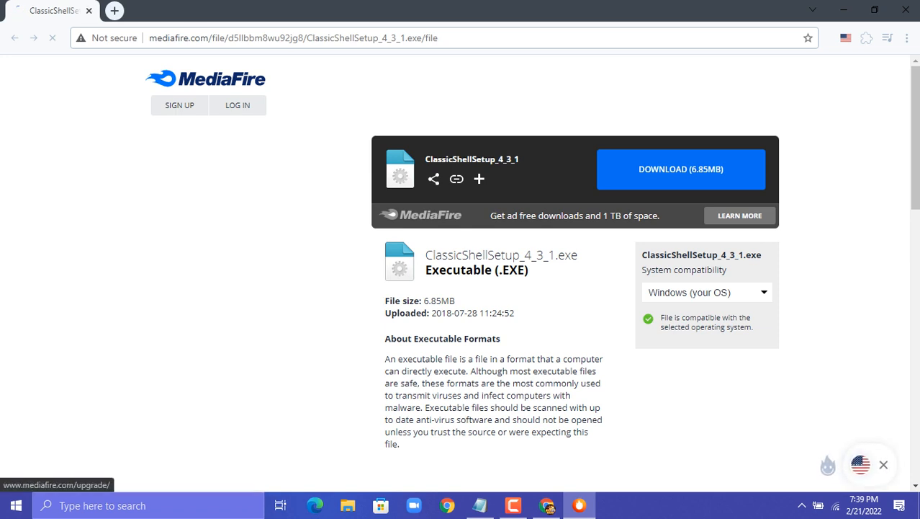
{"action": "left_click", "coordinate": [681, 168]}
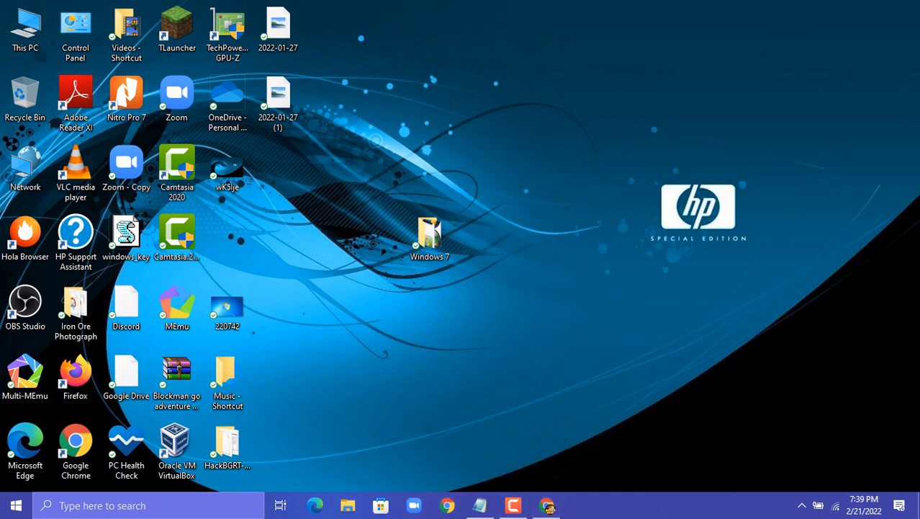
{"action": "left_click", "coordinate": [340, 505]}
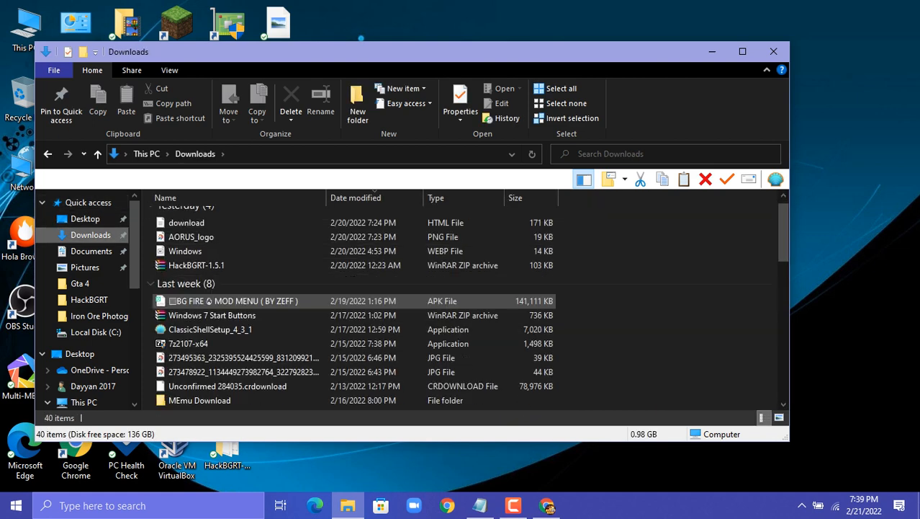
{"action": "scroll", "scroll_direction": "down", "scroll_amount": 3}
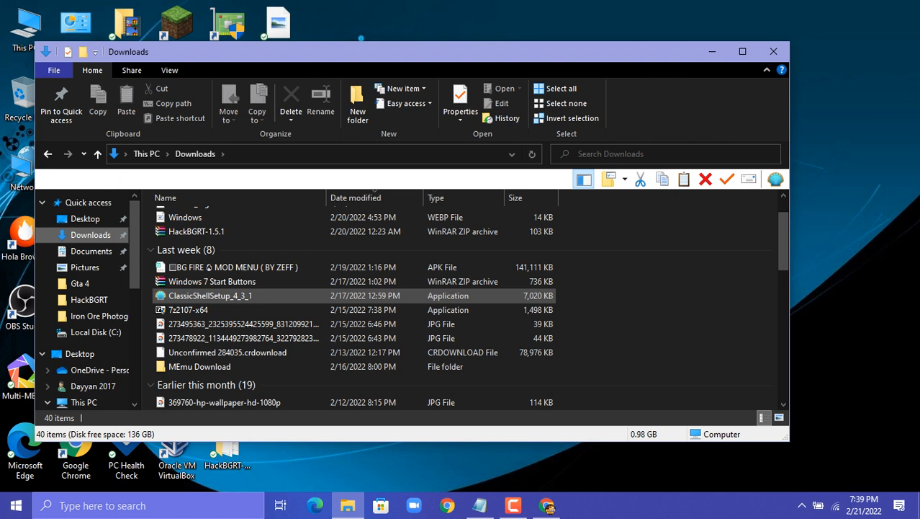
{"action": "mouse_move", "coordinate": [210, 295]}
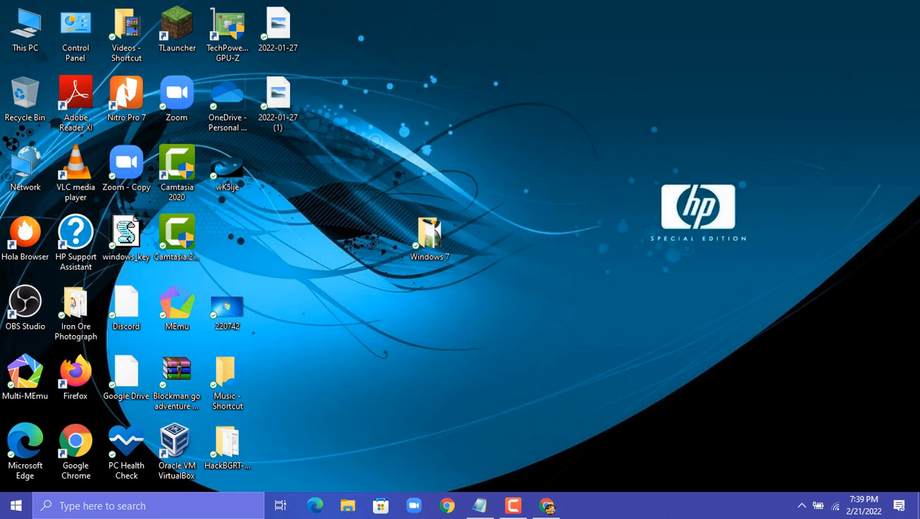
Choose Settings from the Start button's right-click menu.
{"action": "right_click", "coordinate": [15, 503]}
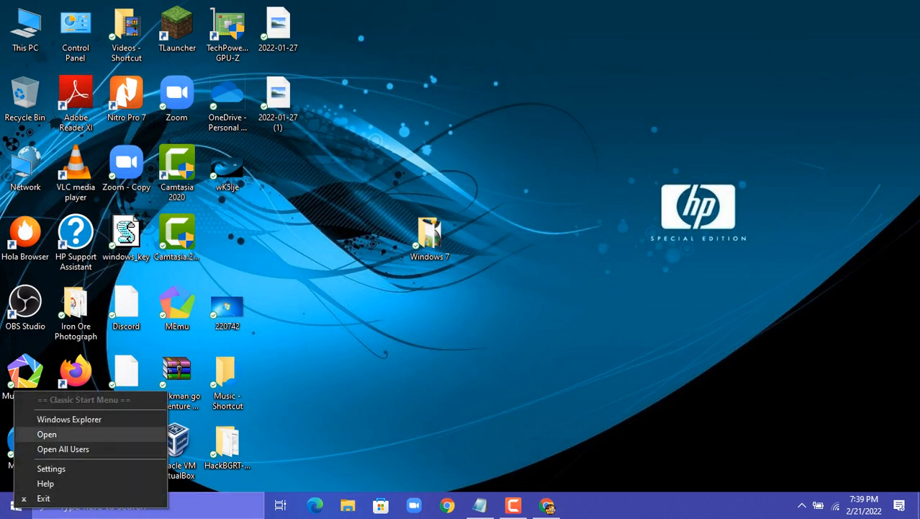
{"action": "mouse_move", "coordinate": [52, 468]}
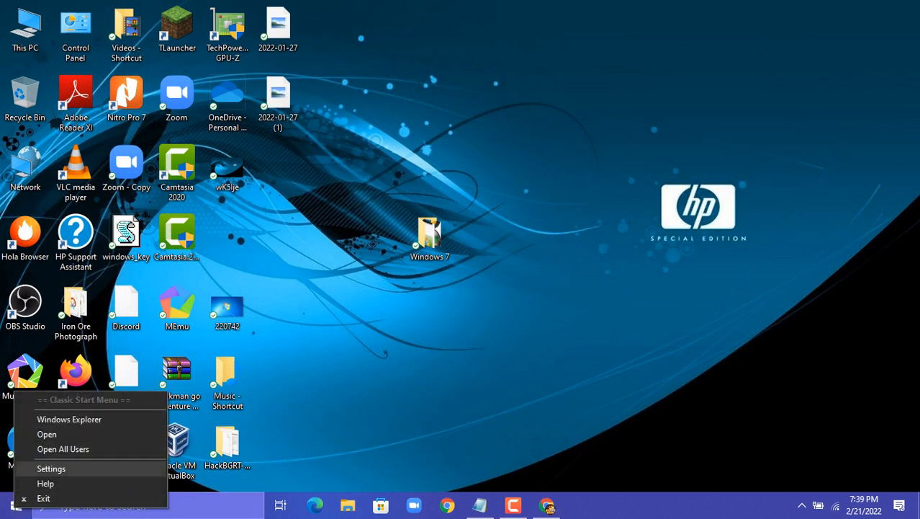
{"action": "left_click", "coordinate": [49, 469]}
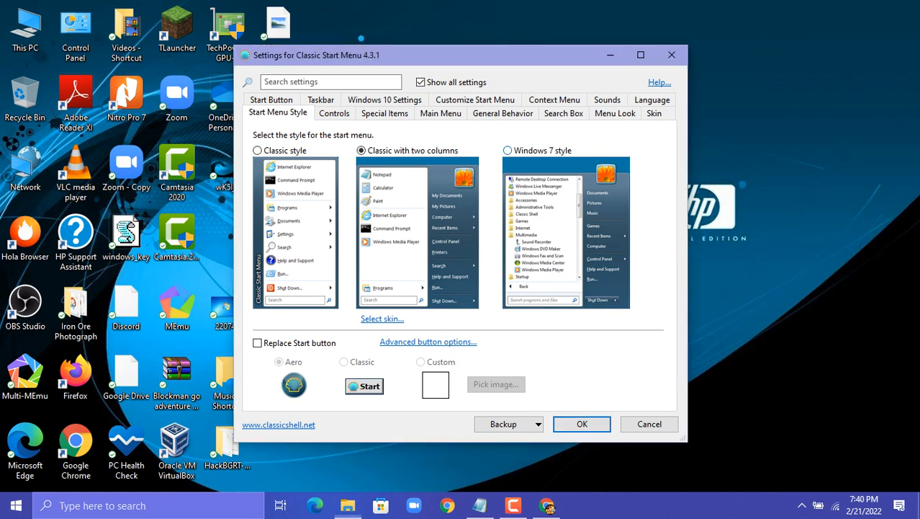
Choose the Windows 7 menu style and replace the Start button with a custom Windows 7 orb image.
{"action": "left_click", "coordinate": [506, 150]}
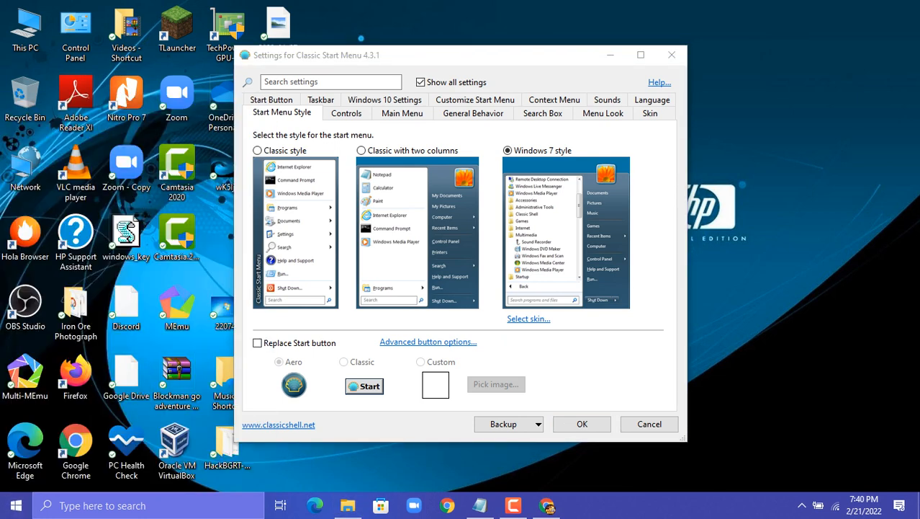
{"action": "left_click", "coordinate": [257, 343]}
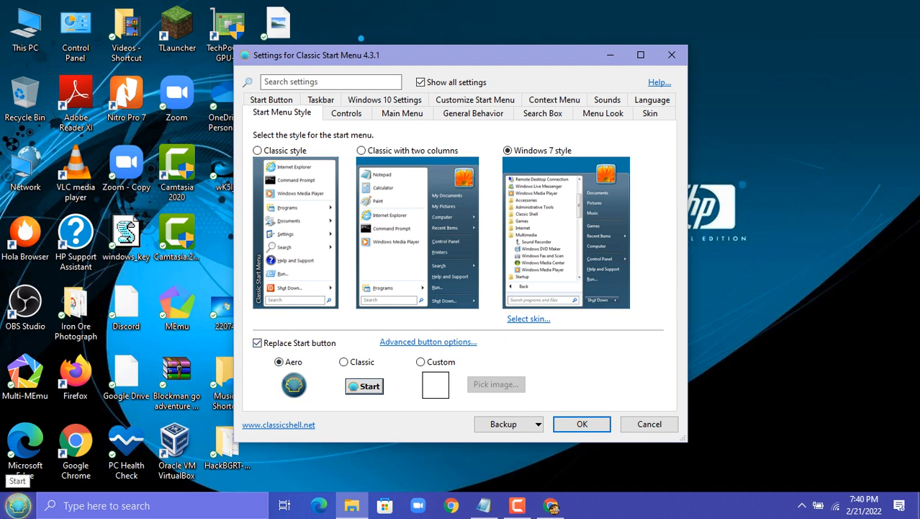
{"action": "left_click", "coordinate": [417, 362]}
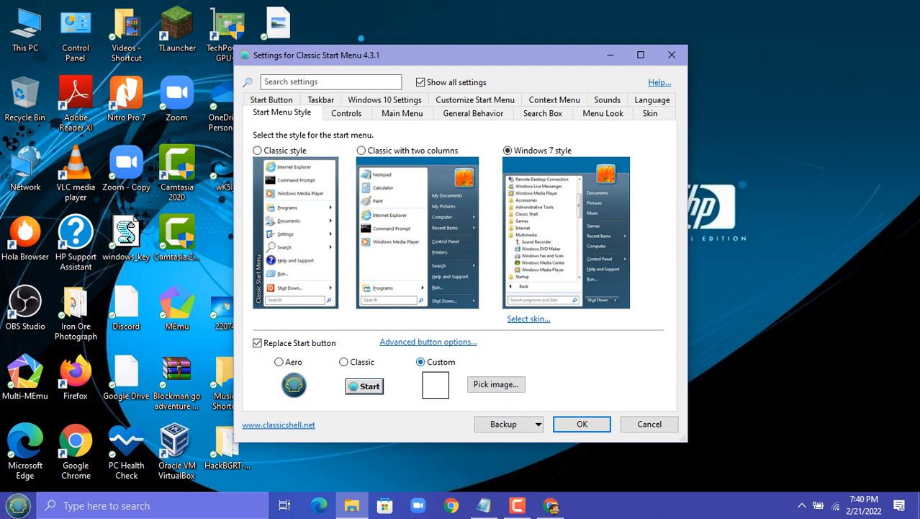
{"action": "left_click", "coordinate": [496, 384]}
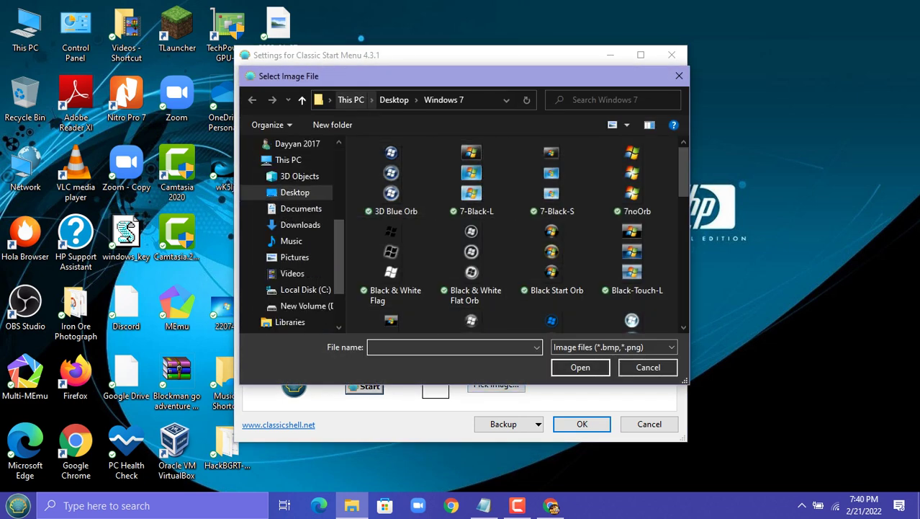
{"action": "scroll", "scroll_direction": "down", "scroll_amount": 3}
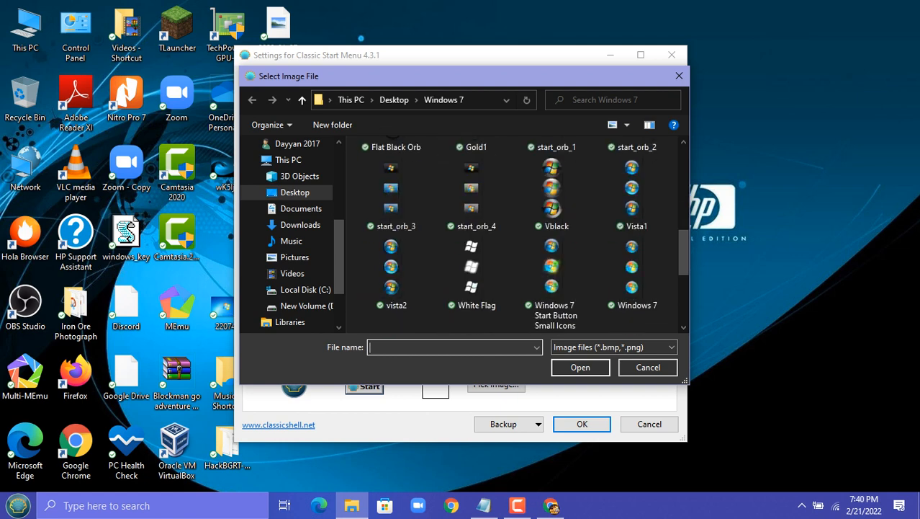
{"action": "left_click", "coordinate": [632, 266]}
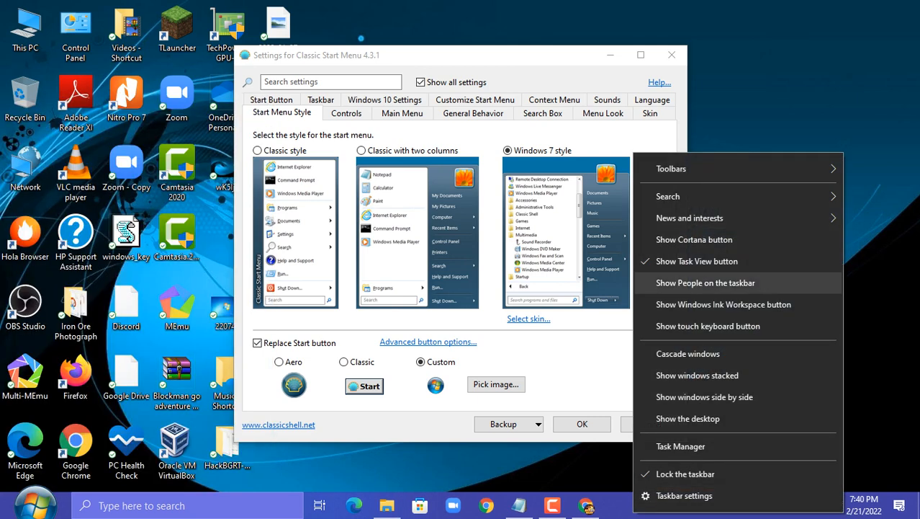
Hide the taskbar search box and apply the Windows Aero skin.
{"action": "left_click", "coordinate": [667, 196]}
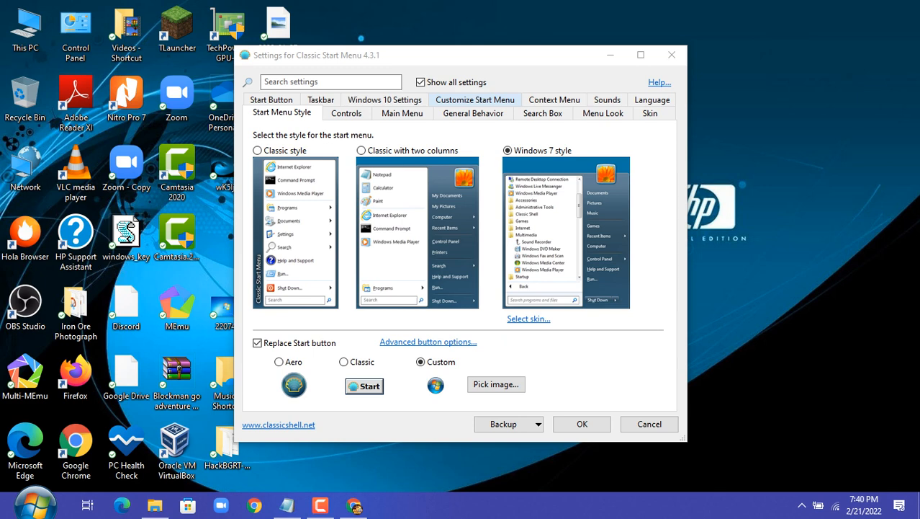
{"action": "left_click", "coordinate": [650, 112]}
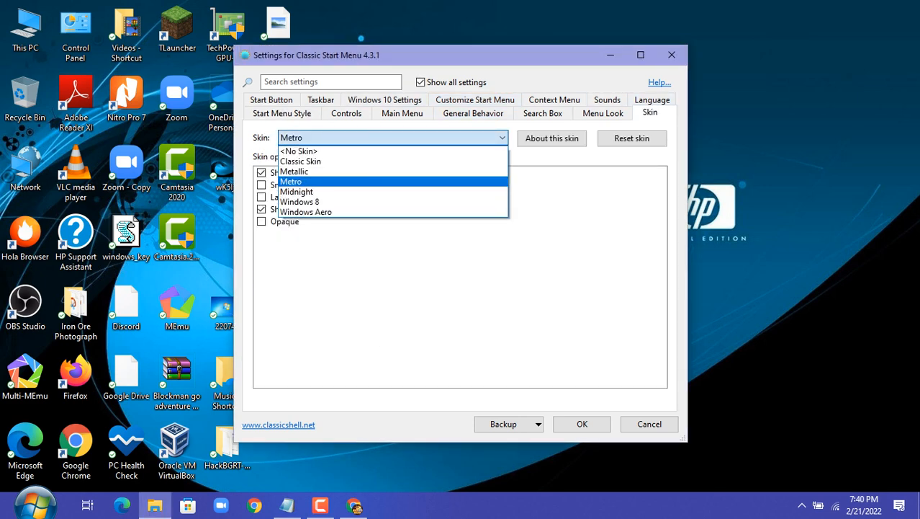
{"action": "left_click", "coordinate": [306, 211]}
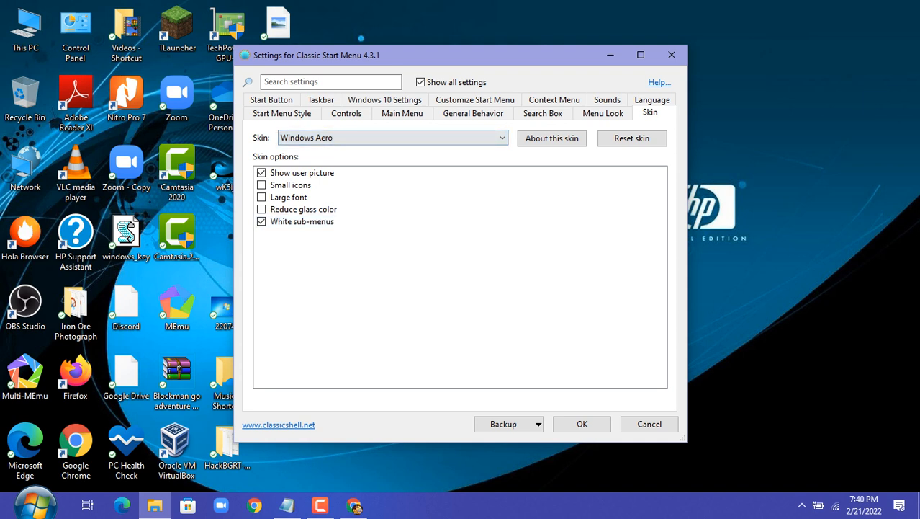
{"action": "left_click", "coordinate": [270, 113]}
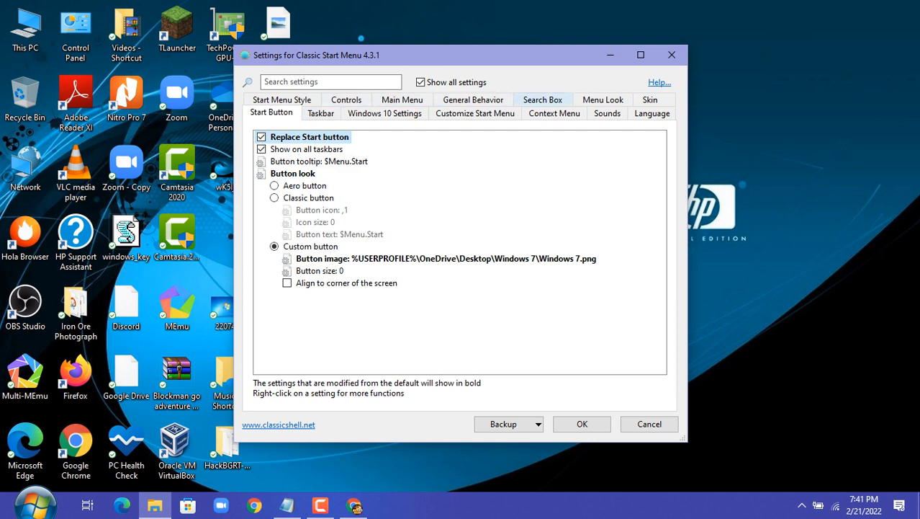
Try the two-column menu style, then return to the Windows 7 style.
{"action": "left_click", "coordinate": [281, 113]}
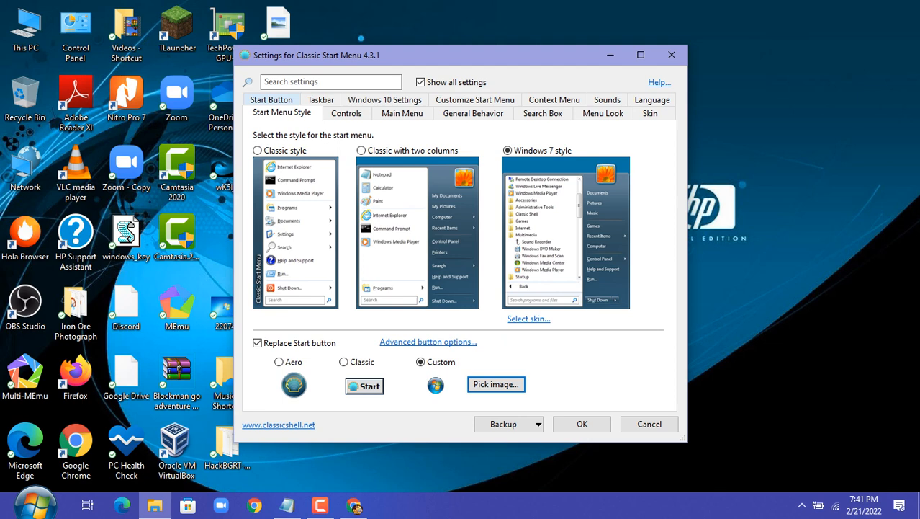
{"action": "left_click", "coordinate": [358, 150]}
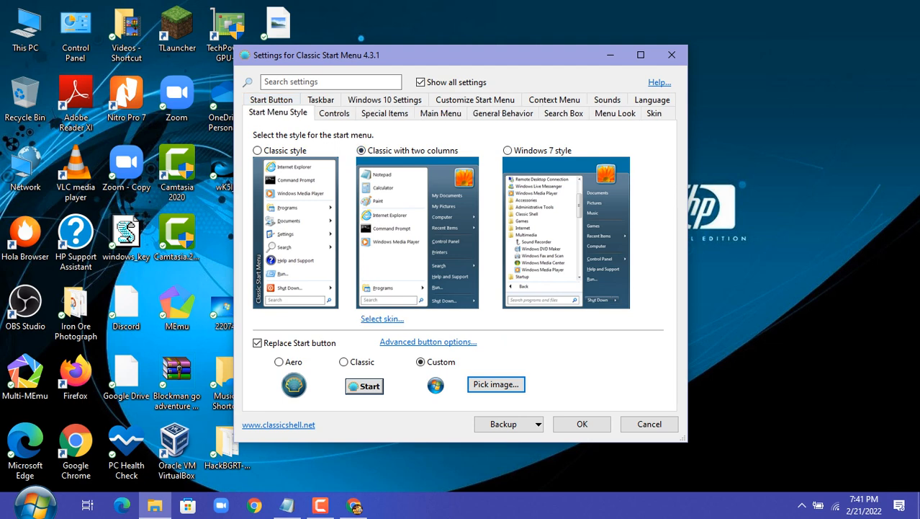
{"action": "left_click", "coordinate": [508, 150]}
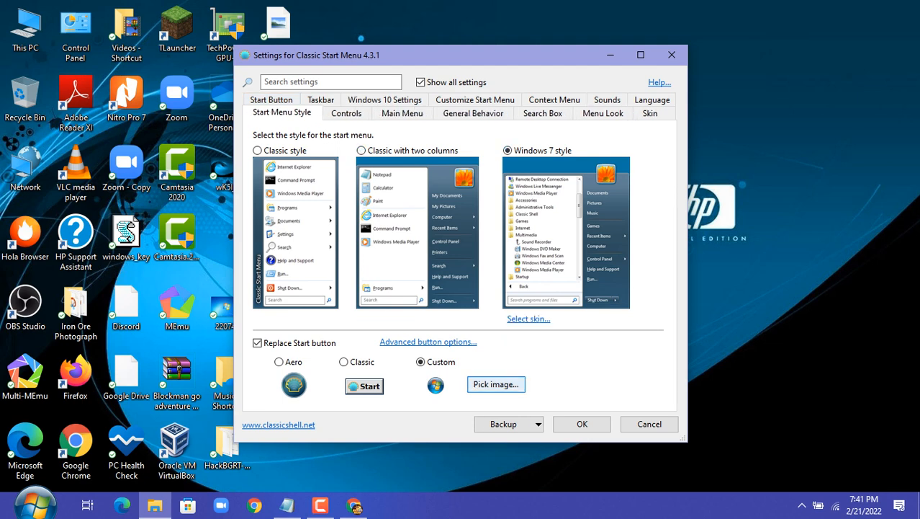
Try several orb images, settling on 'Windows 7 Start Button Small Icons' for the Start button.
{"action": "left_click", "coordinate": [495, 384]}
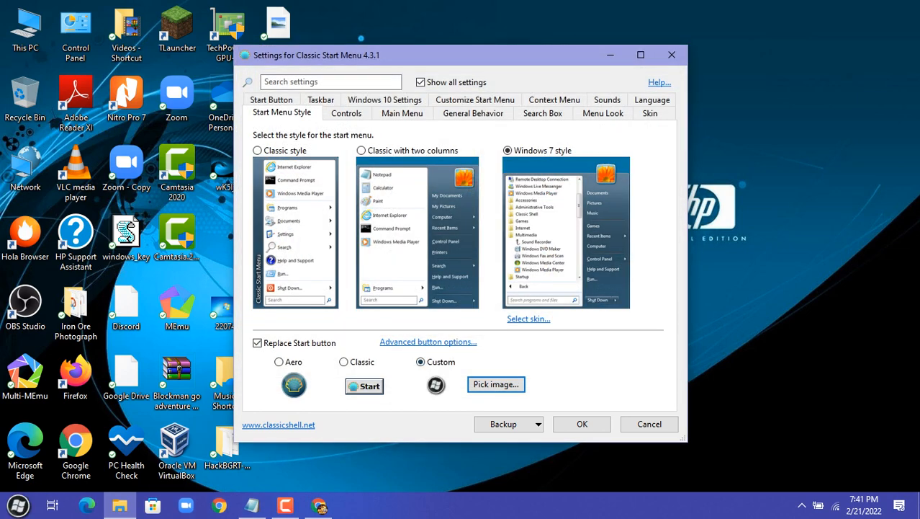
{"action": "left_click", "coordinate": [495, 384]}
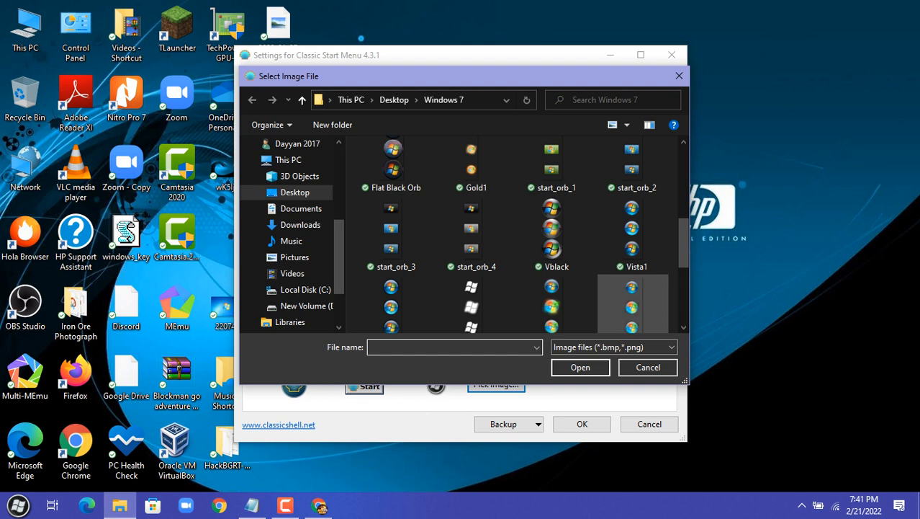
{"action": "left_click", "coordinate": [648, 367]}
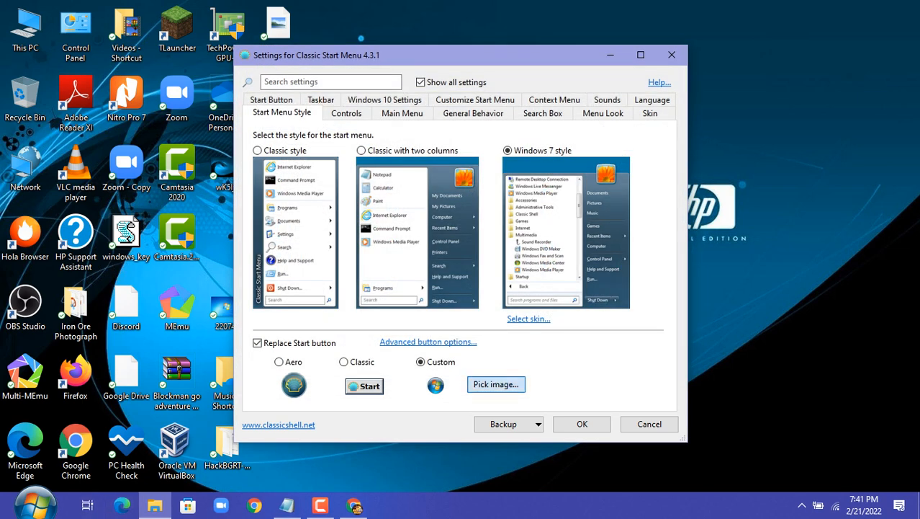
{"action": "left_click", "coordinate": [496, 384]}
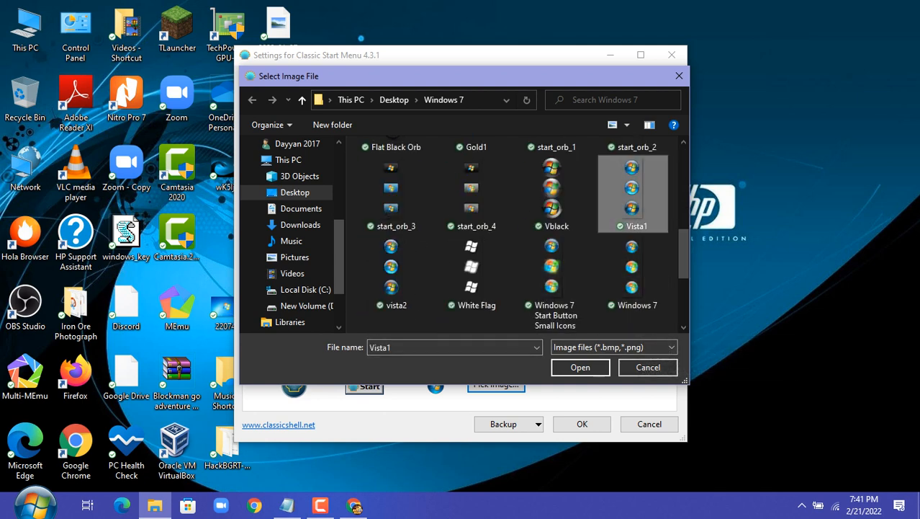
{"action": "left_click", "coordinate": [553, 274]}
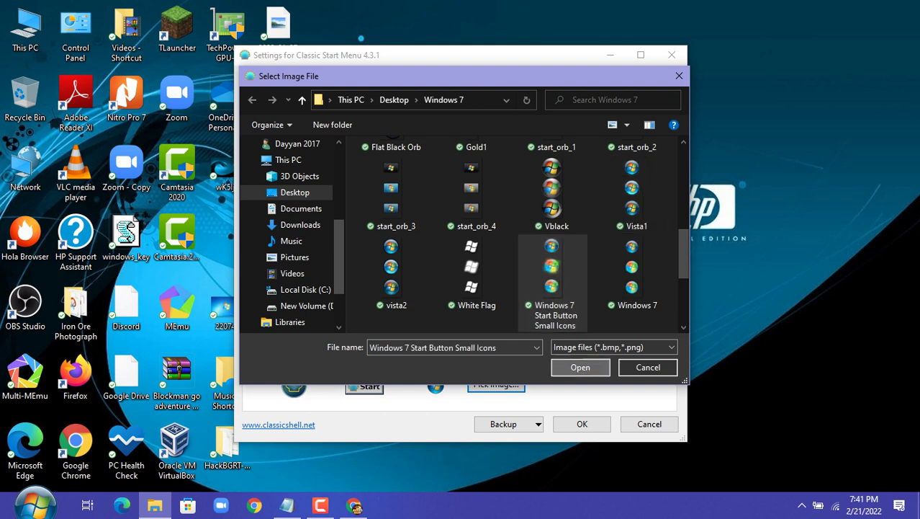
{"action": "left_click", "coordinate": [648, 367]}
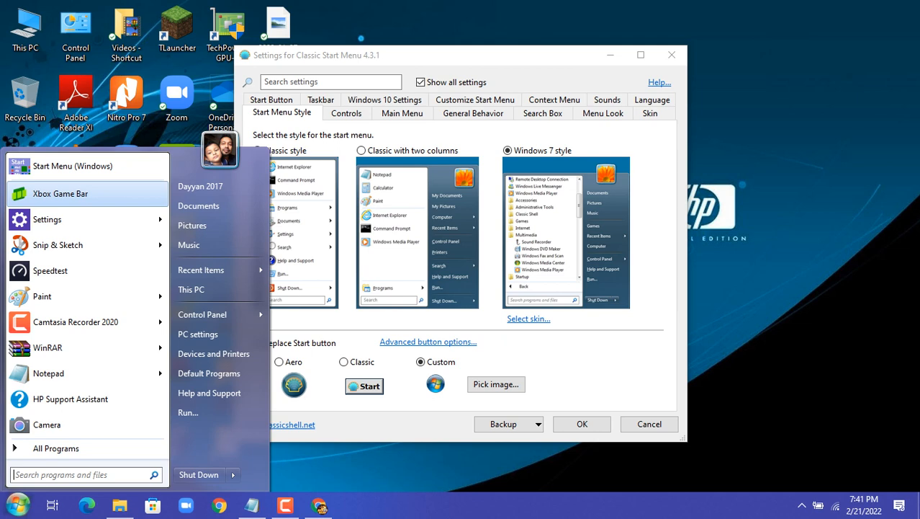
{"action": "mouse_move", "coordinate": [198, 206]}
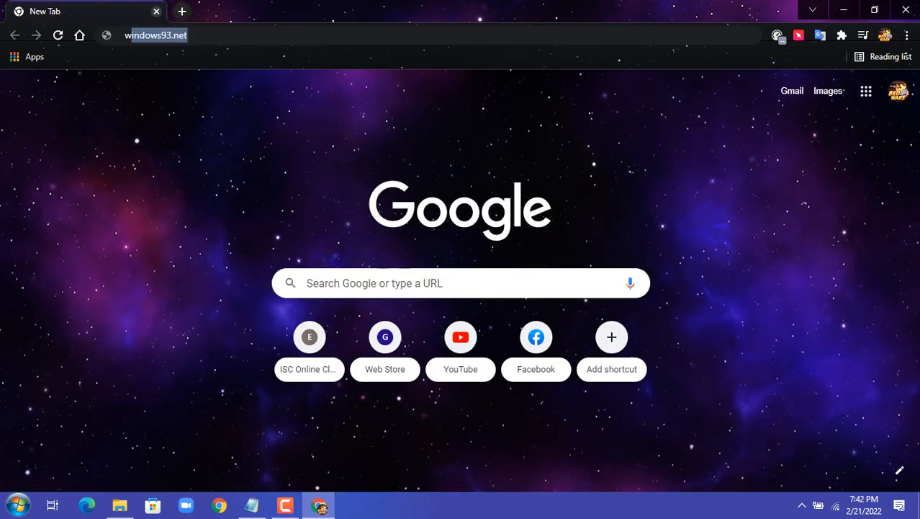
Search Google Images for 'windows 7 wallpaper' and save one to the desktop as 220742.
{"action": "type", "text": "windows"}
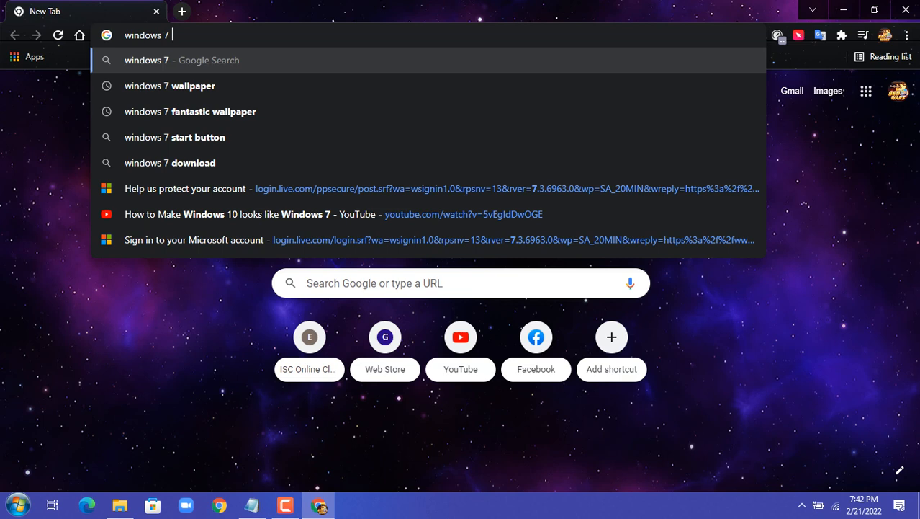
{"action": "left_click", "coordinate": [169, 86]}
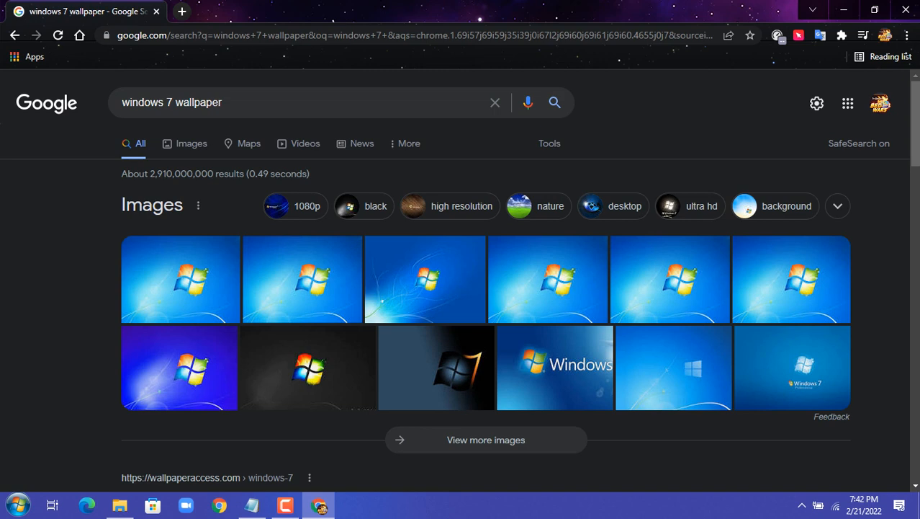
{"action": "left_click", "coordinate": [192, 143]}
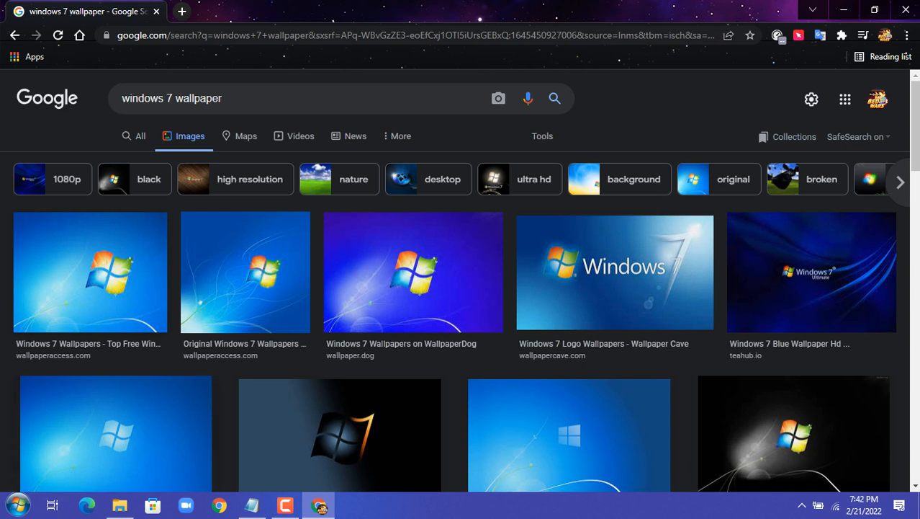
{"action": "right_click", "coordinate": [86, 272]}
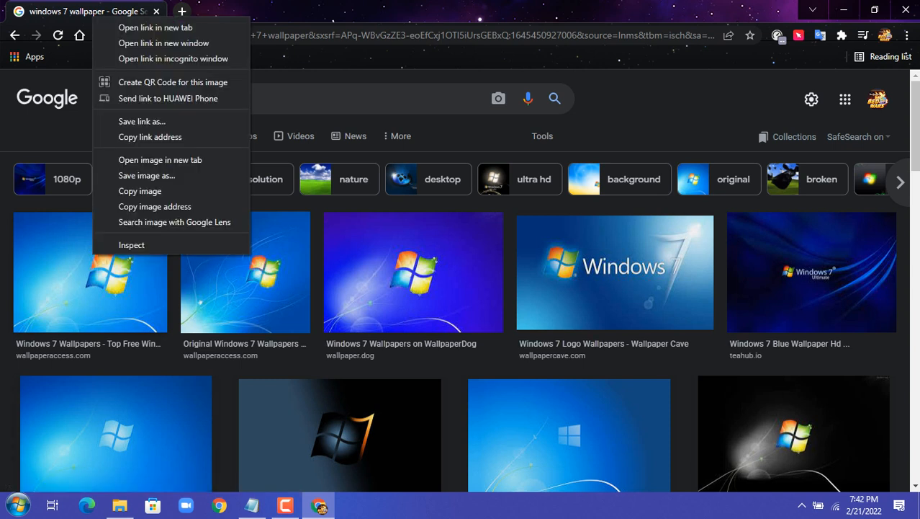
{"action": "mouse_move", "coordinate": [147, 175]}
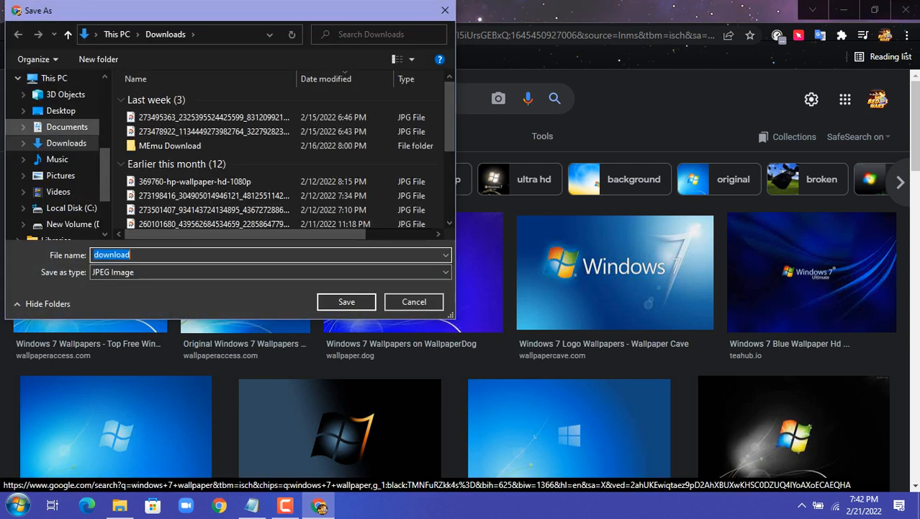
{"action": "left_click", "coordinate": [61, 110]}
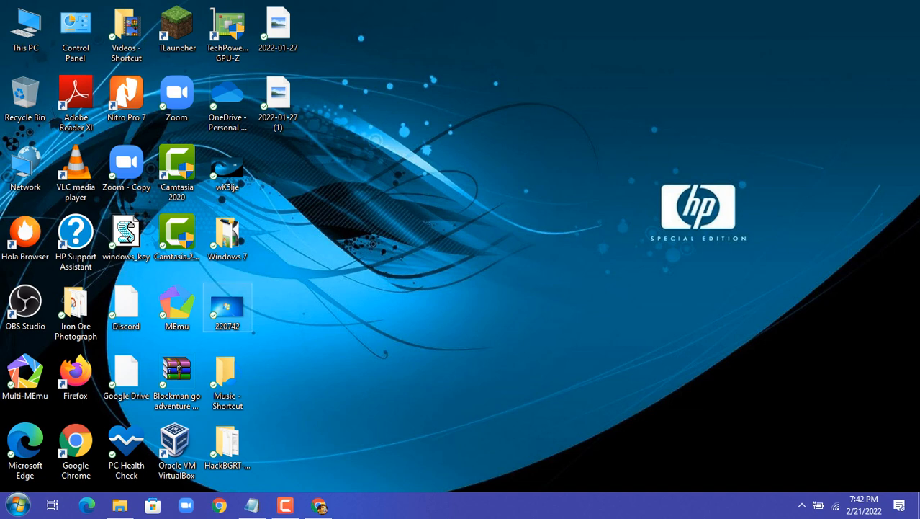
Set image 220742 as the desktop background and find Classic Shell settings under All Programs.
{"action": "right_click", "coordinate": [227, 306]}
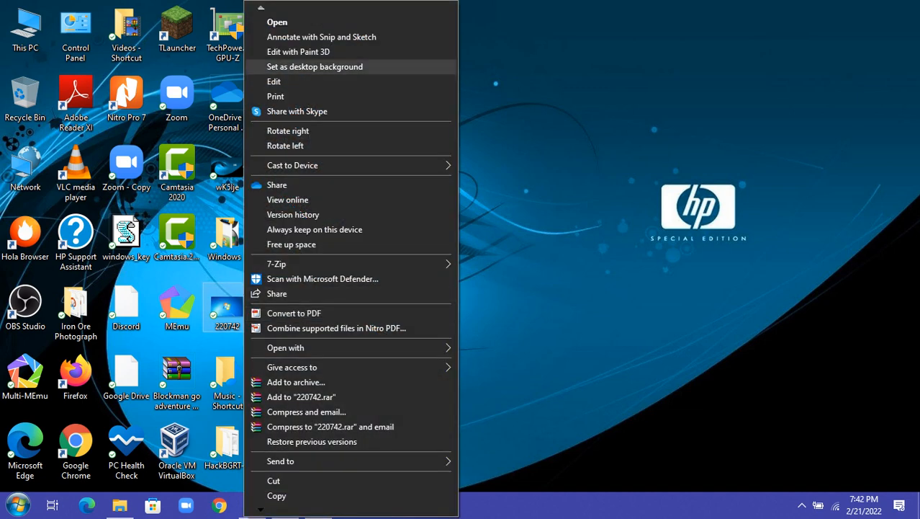
{"action": "left_click", "coordinate": [314, 66]}
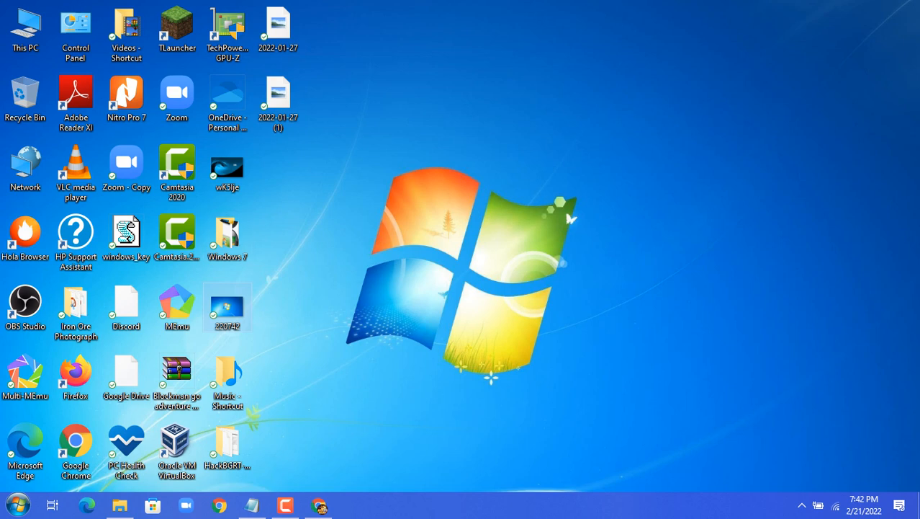
{"action": "left_click", "coordinate": [17, 507]}
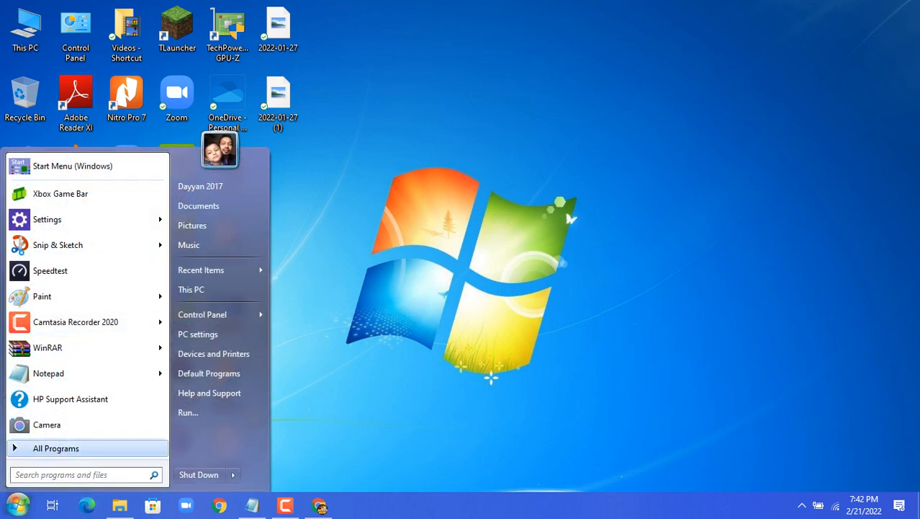
{"action": "left_click", "coordinate": [56, 447]}
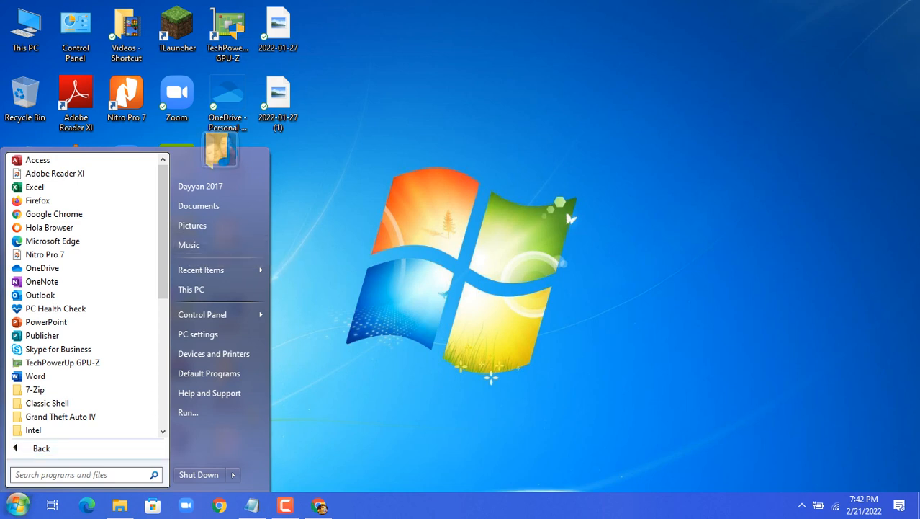
{"action": "scroll", "scroll_direction": "down", "scroll_amount": 3}
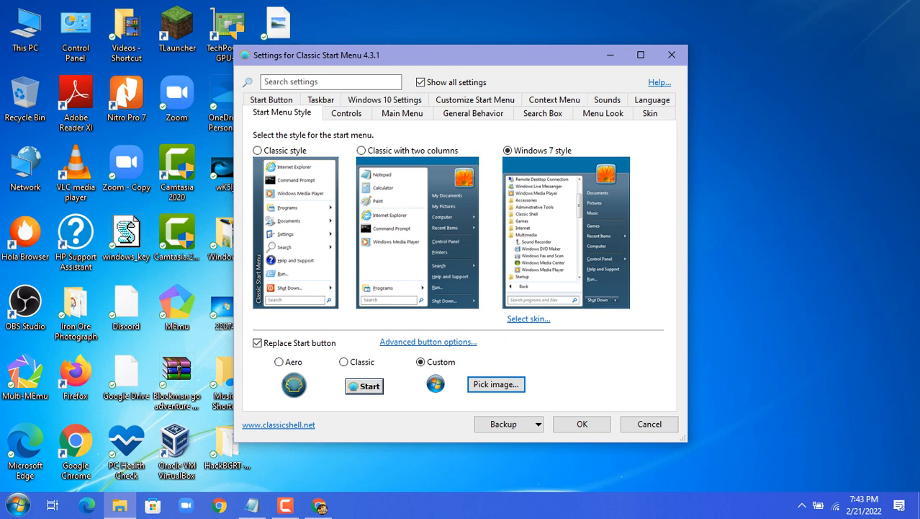
Launch Windows Settings from the Classic Shell Windows 7-style start menu.
{"action": "left_click", "coordinate": [531, 423]}
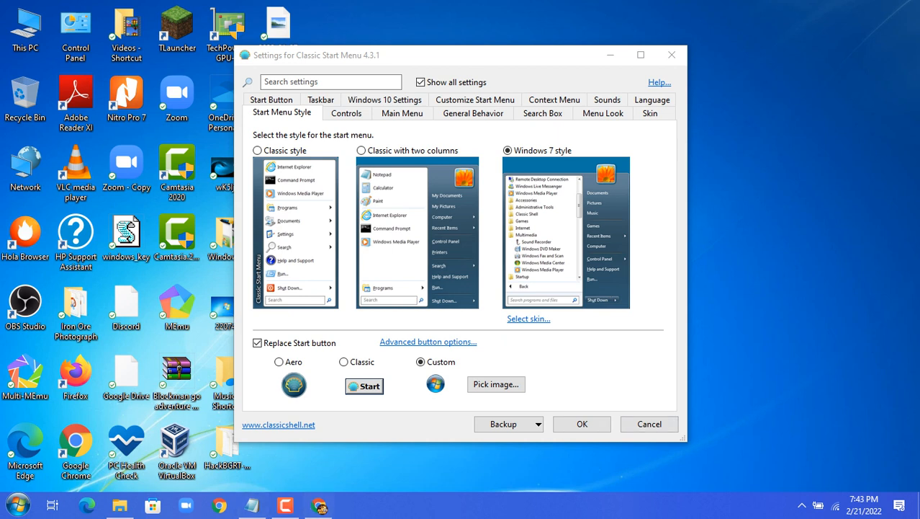
{"action": "left_click", "coordinate": [16, 500]}
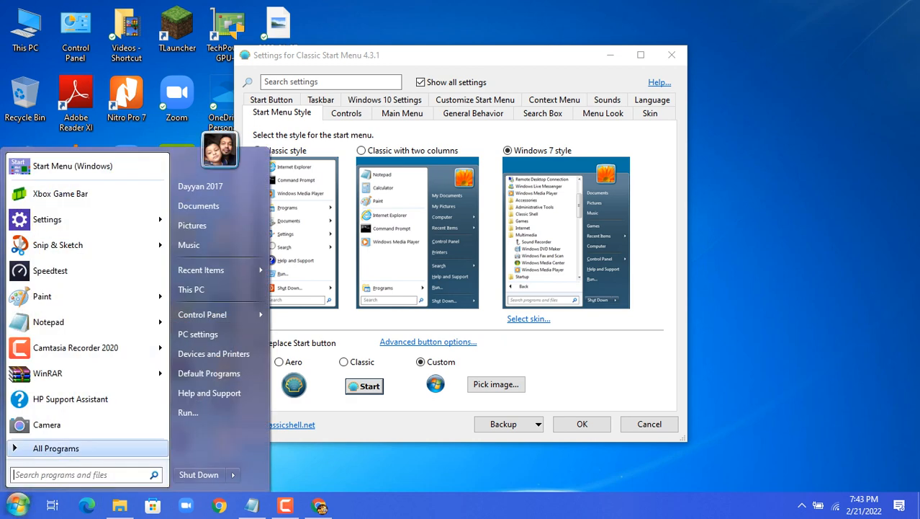
{"action": "left_click", "coordinate": [201, 269]}
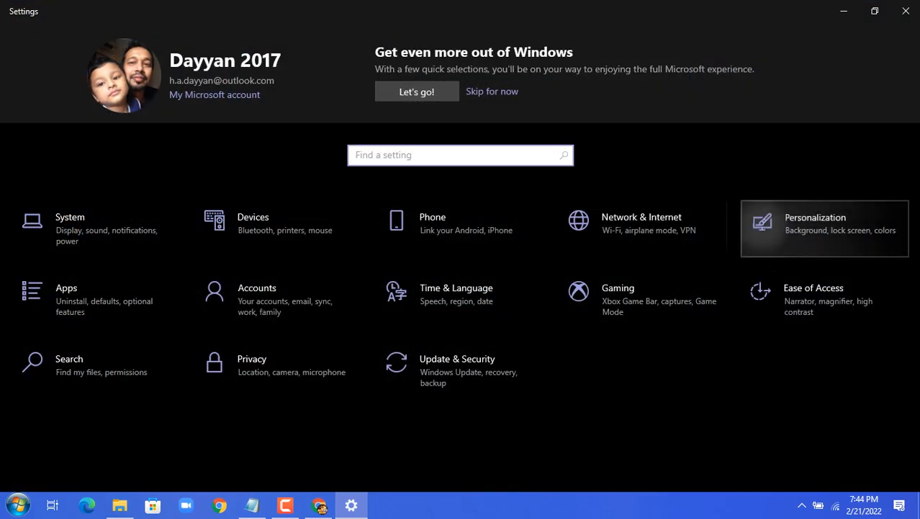
Pick the Periwinkle accent colour in Personalization > Colors, then close Classic Shell's settings window.
{"action": "left_click", "coordinate": [824, 229]}
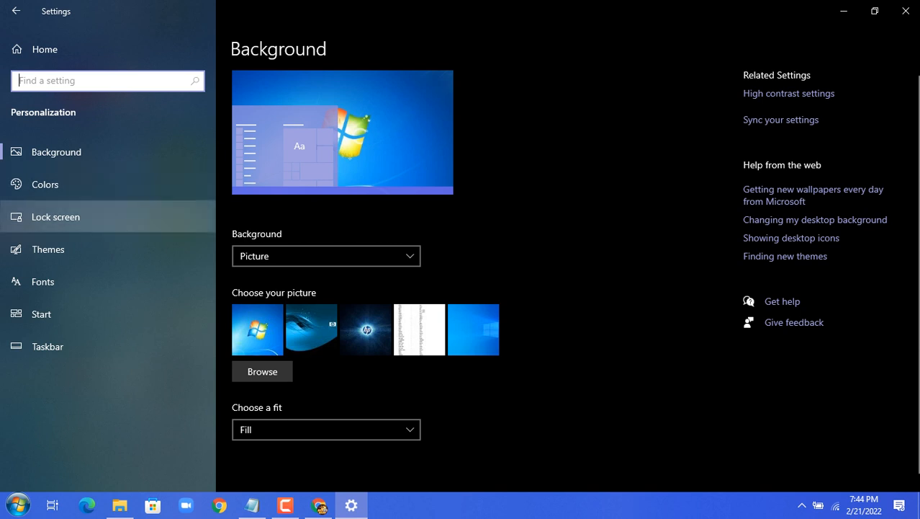
{"action": "mouse_move", "coordinate": [45, 185]}
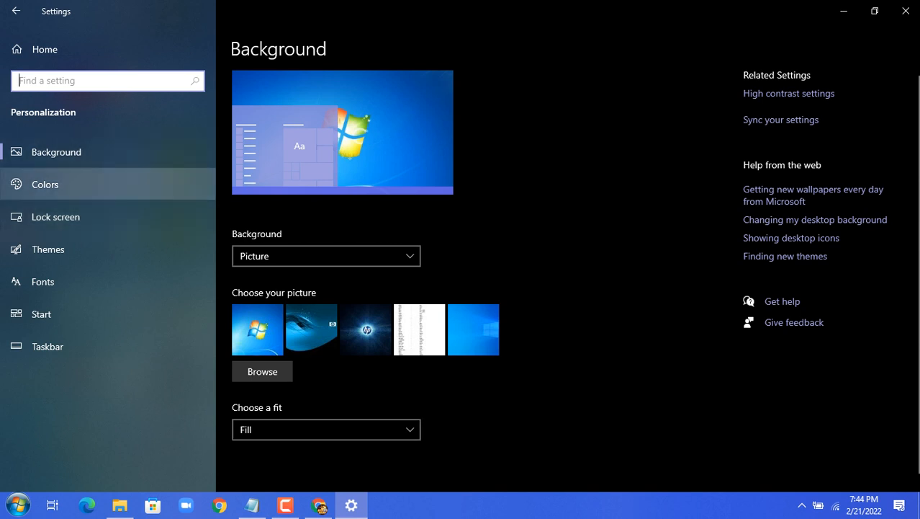
{"action": "left_click", "coordinate": [55, 216]}
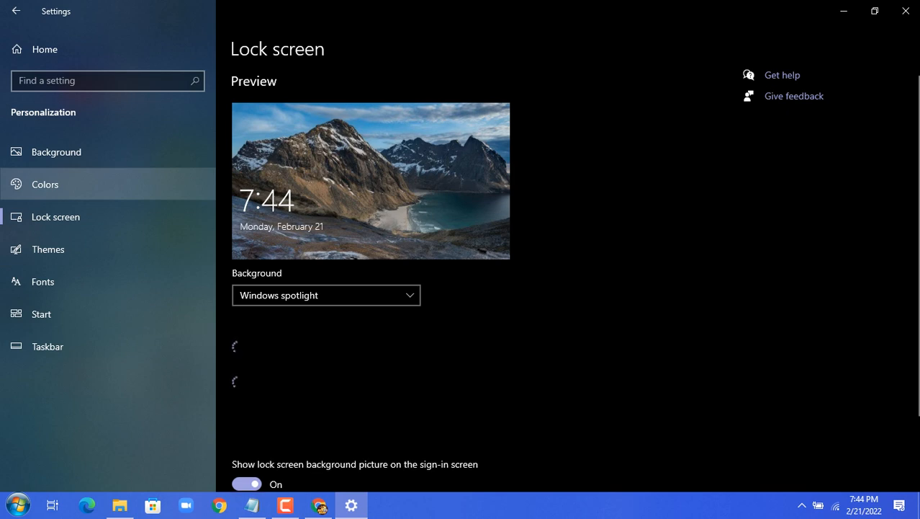
{"action": "left_click", "coordinate": [45, 184]}
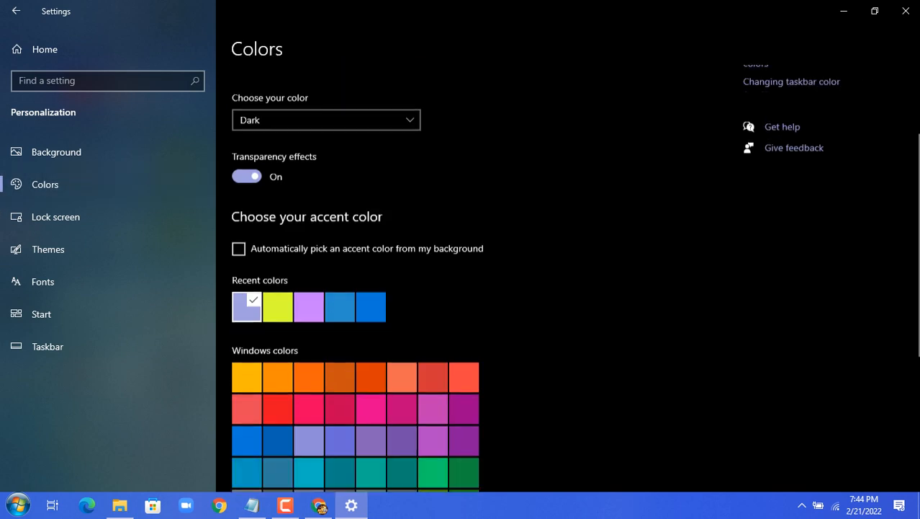
{"action": "scroll", "scroll_direction": "down", "scroll_amount": 3}
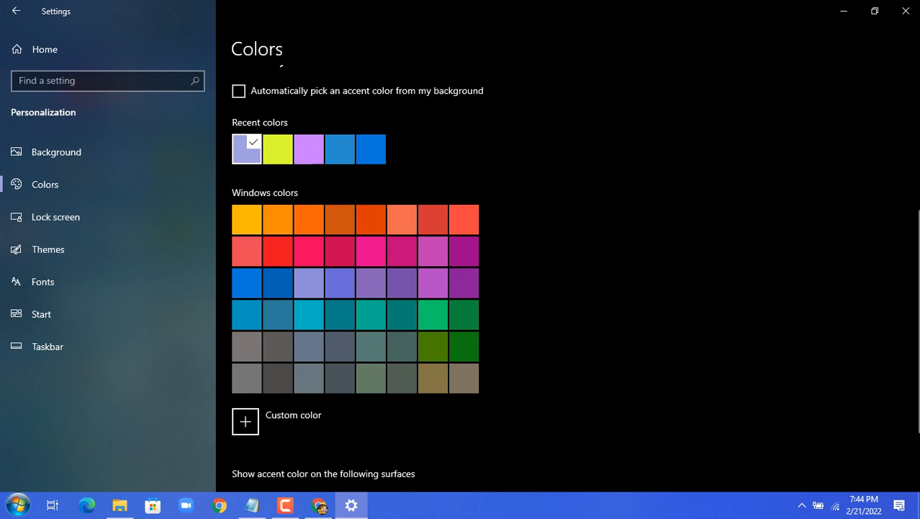
{"action": "mouse_move", "coordinate": [247, 149]}
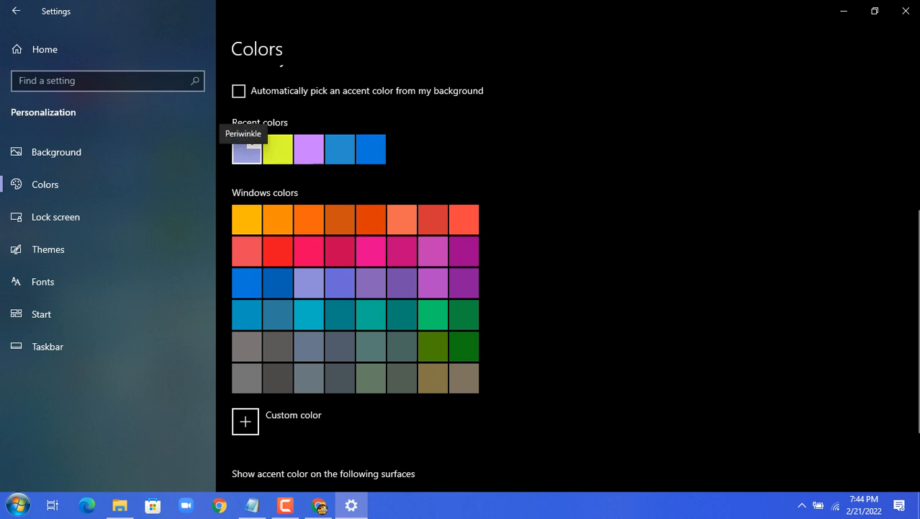
{"action": "left_click", "coordinate": [247, 150]}
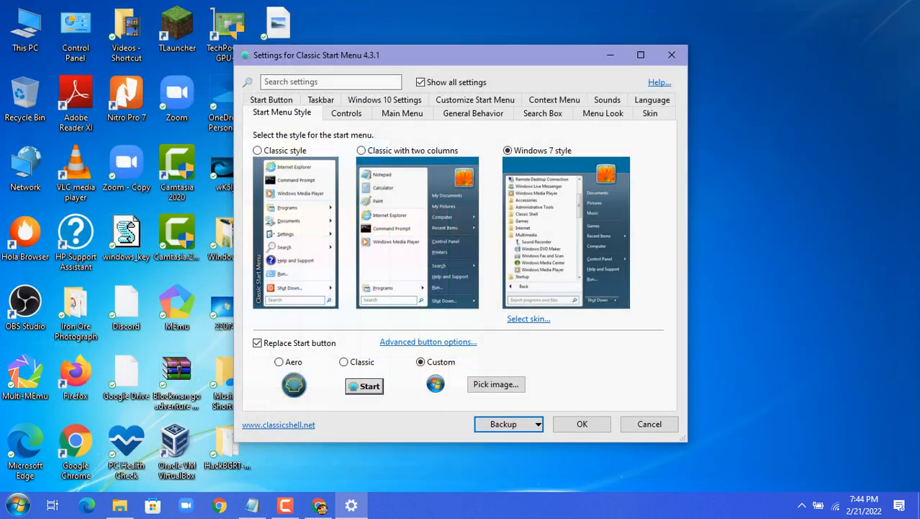
{"action": "left_click", "coordinate": [671, 56]}
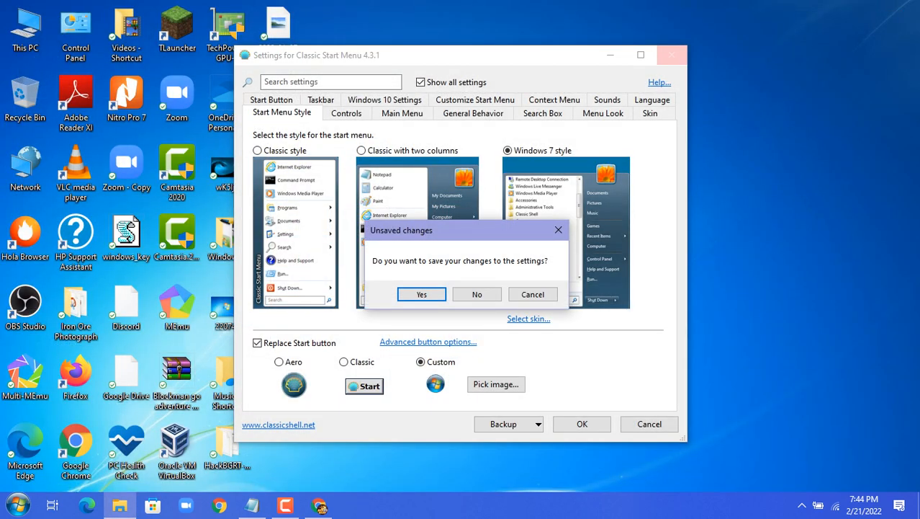